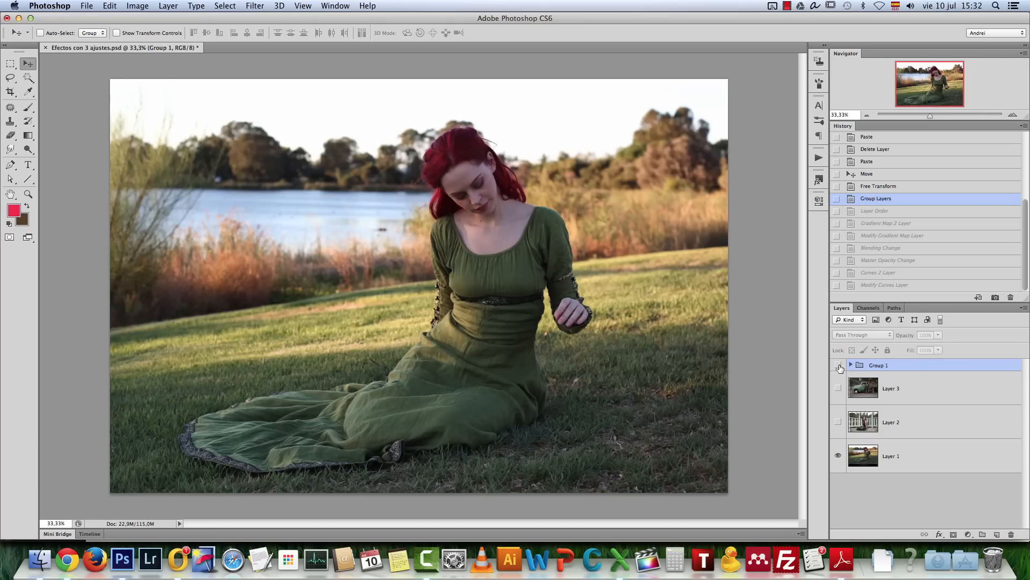
Show Group 1 and the truck layer, expand the group, then toggle it for a before/after comparison.
left_click(838, 365)
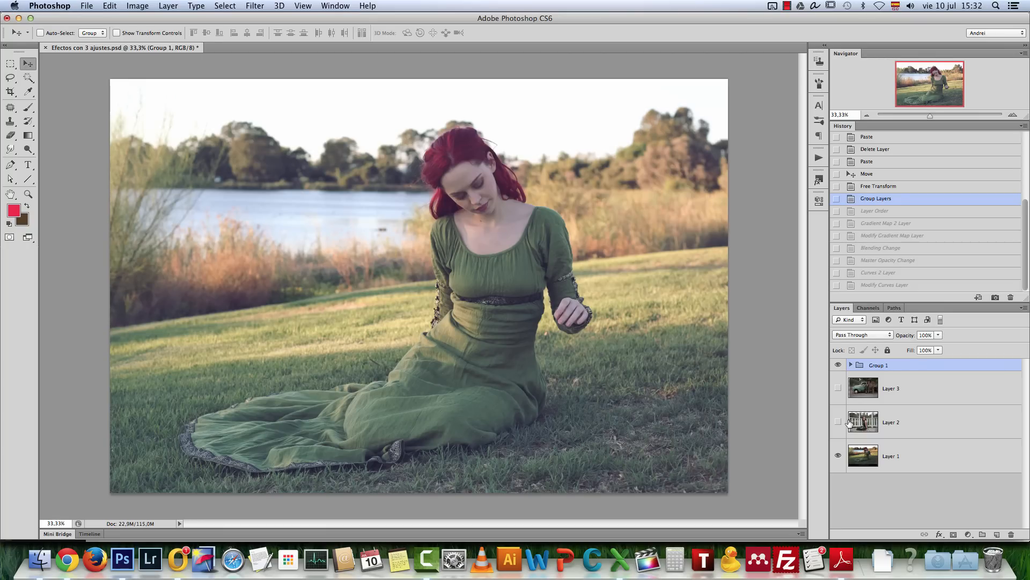
left_click(838, 422)
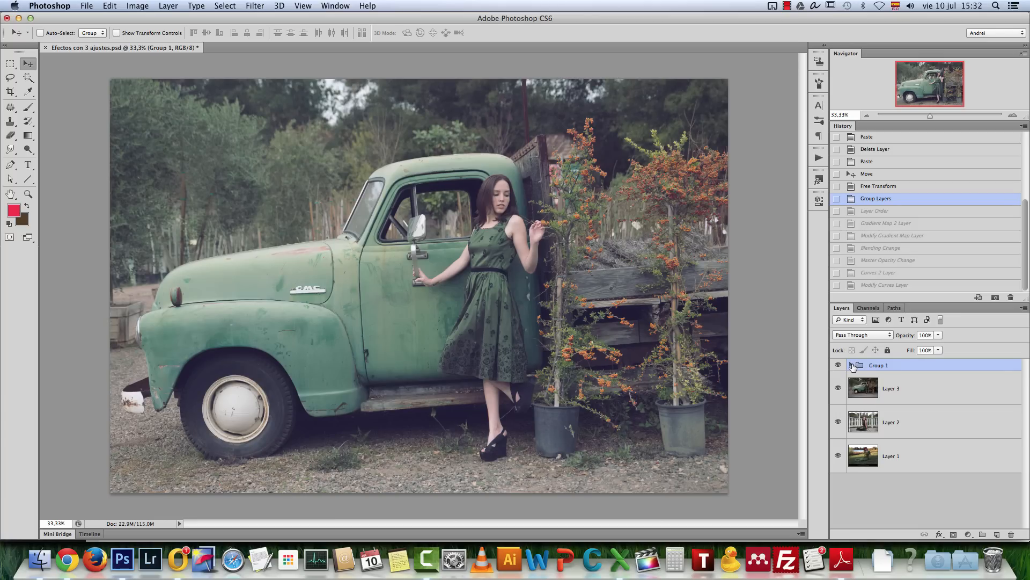
left_click(852, 365)
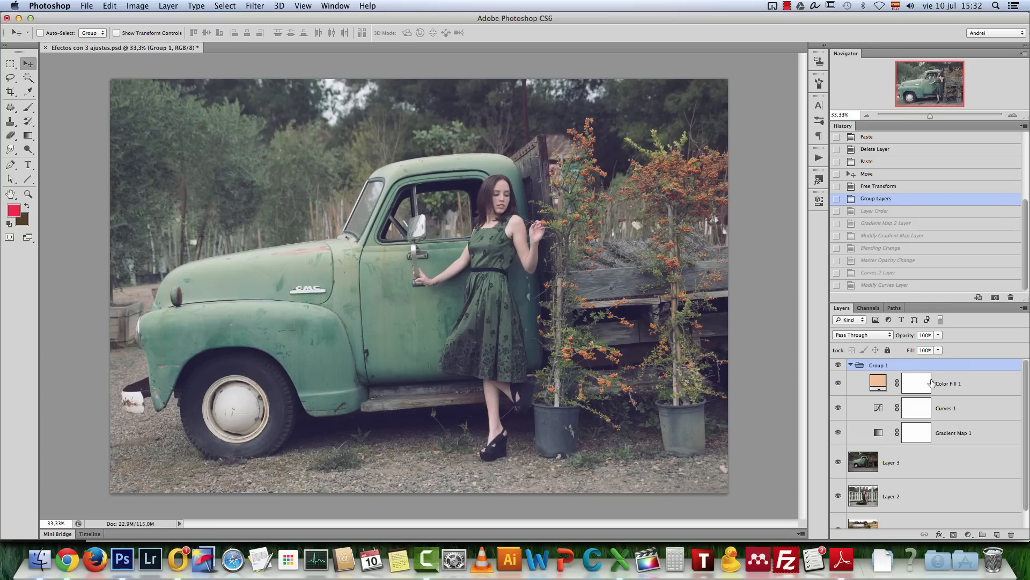
mouse_move(845, 371)
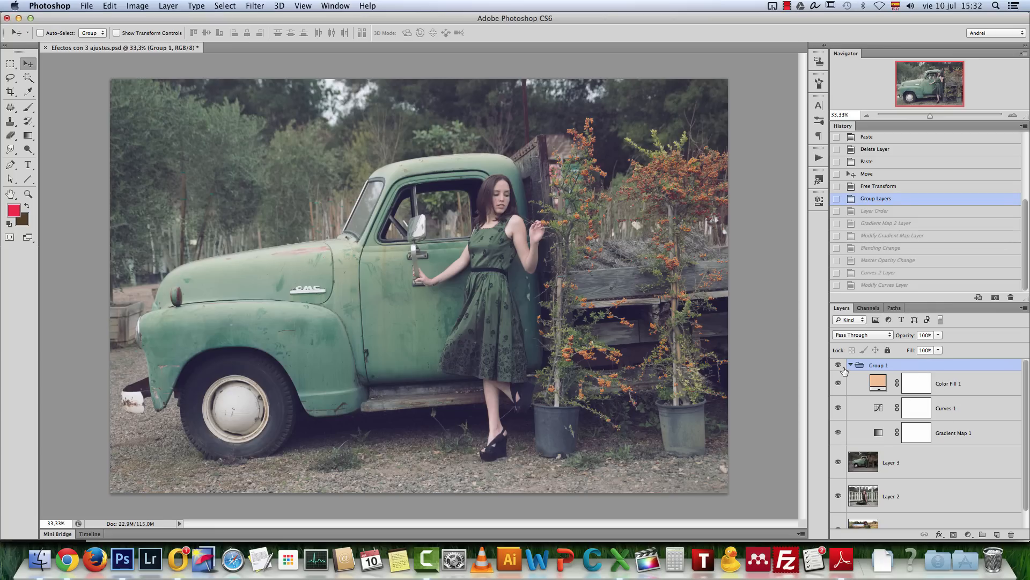
left_click(850, 365)
type("backup")
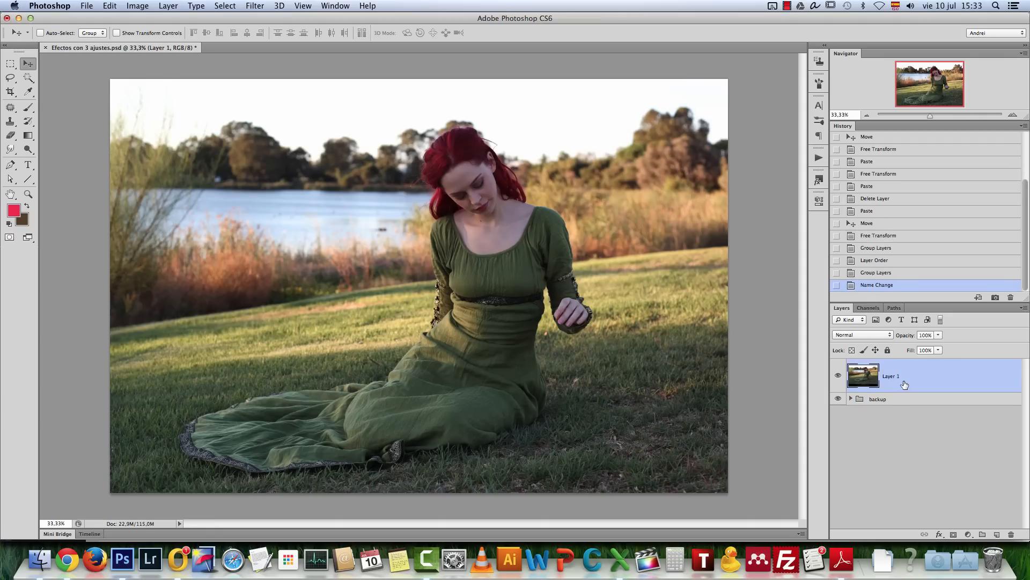
mouse_move(922, 375)
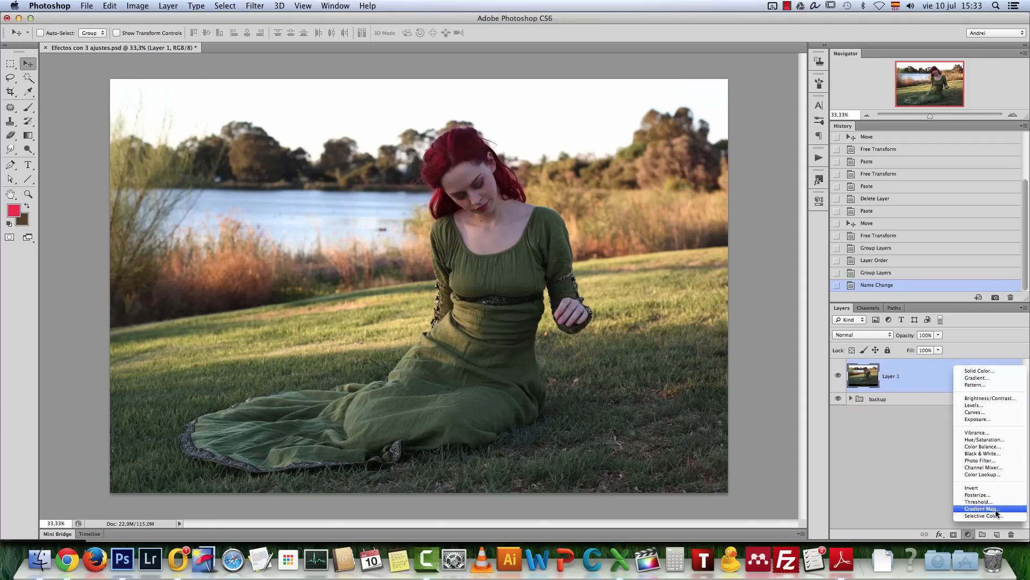
Add a Gradient Map adjustment and choose the Violet, Orange preset.
left_click(981, 507)
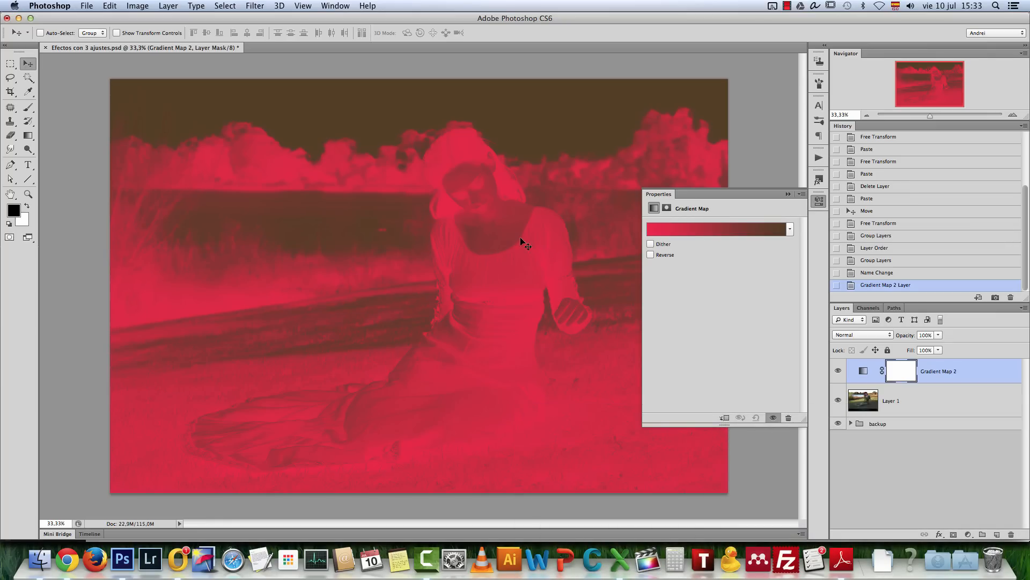
left_click(718, 228)
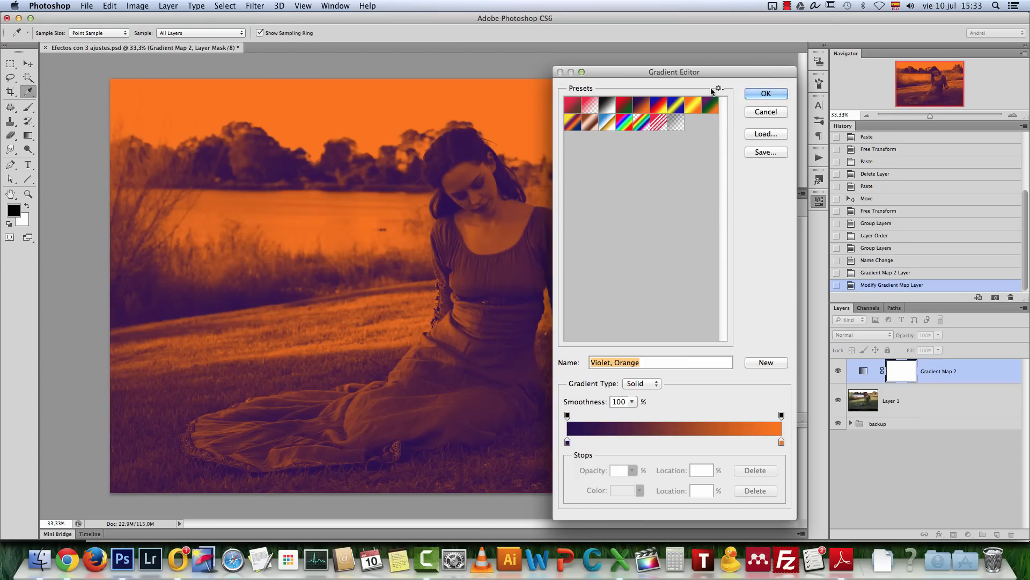
left_click(718, 89)
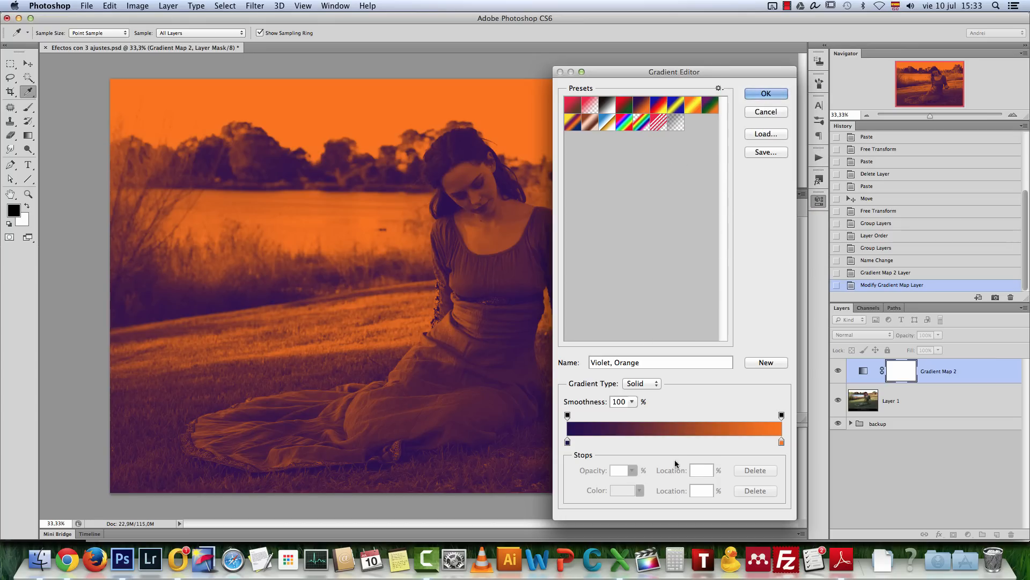
mouse_move(766, 112)
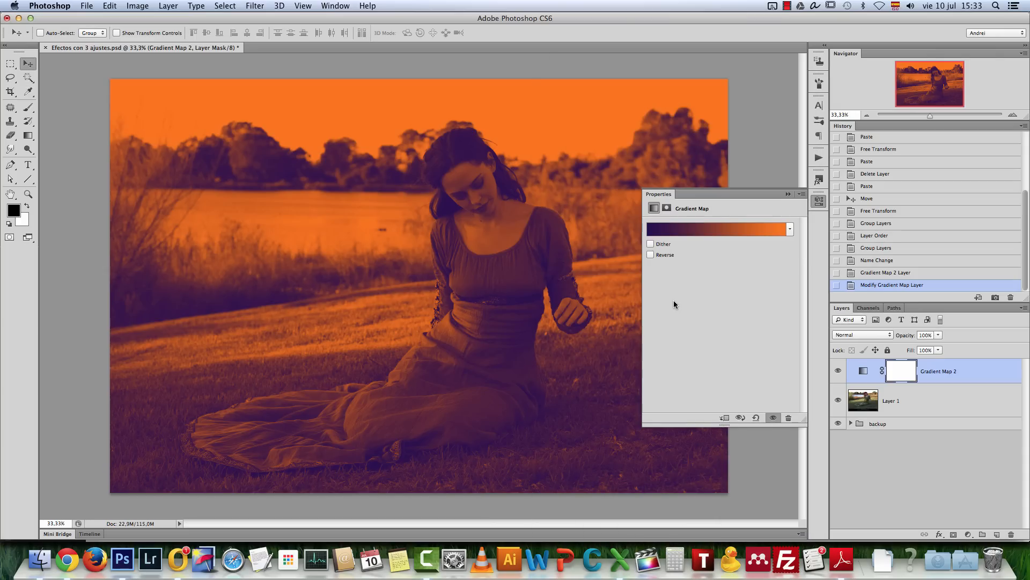
Reverse the gradient map and set its blending to Divide at 15% opacity.
left_click(651, 255)
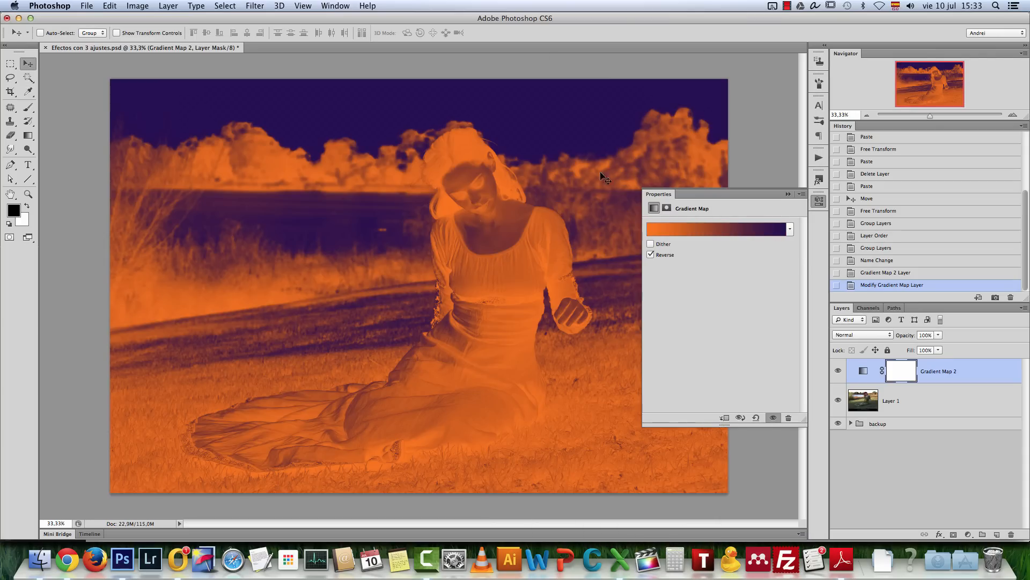
mouse_move(536, 209)
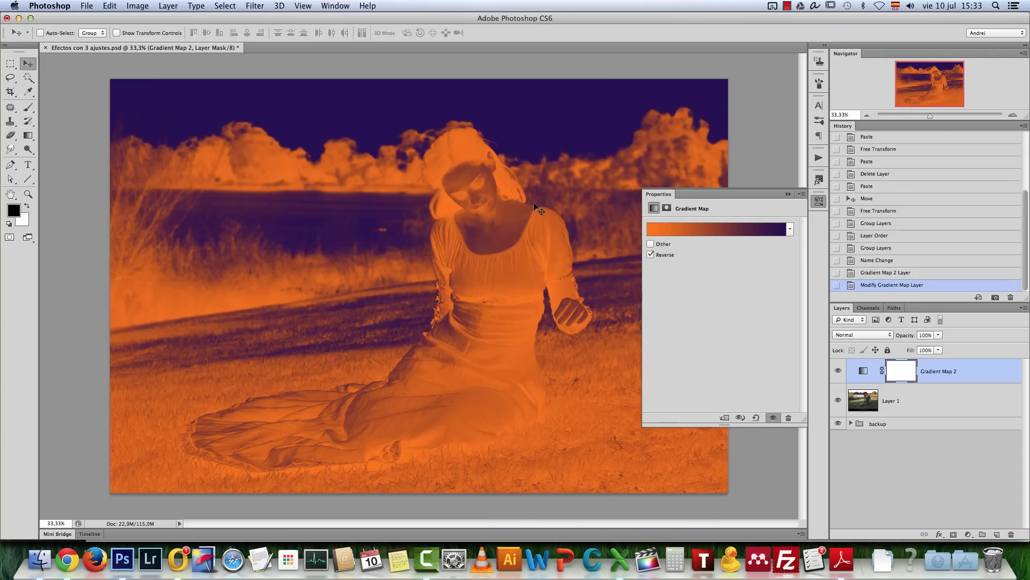
mouse_move(470, 203)
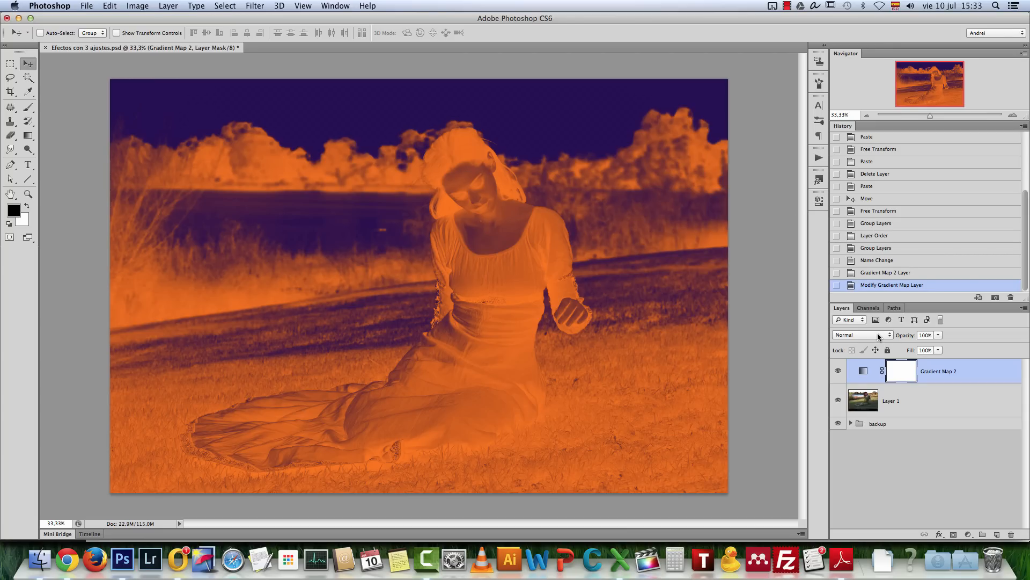
left_click(861, 335)
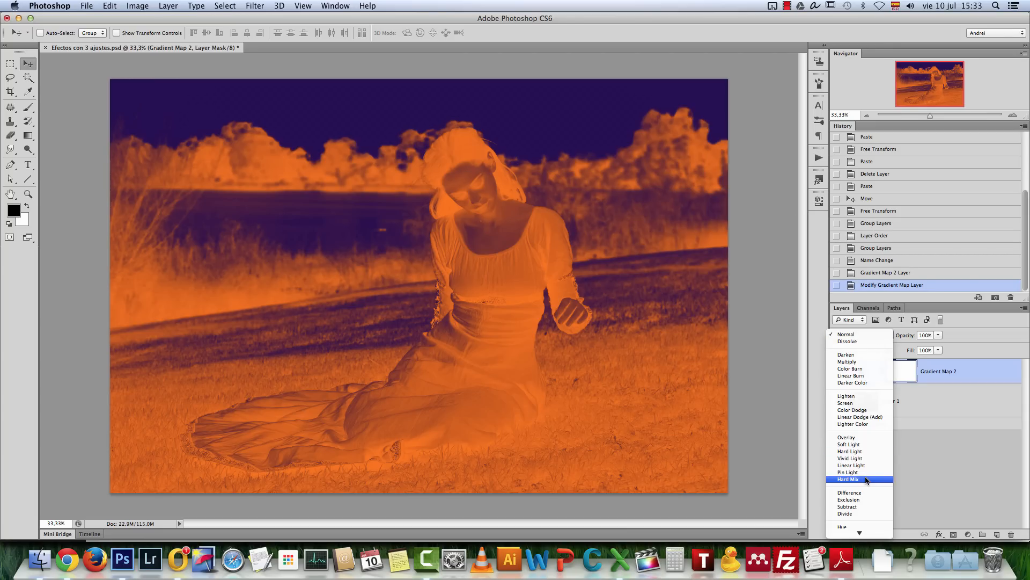
left_click(845, 513)
type("15")
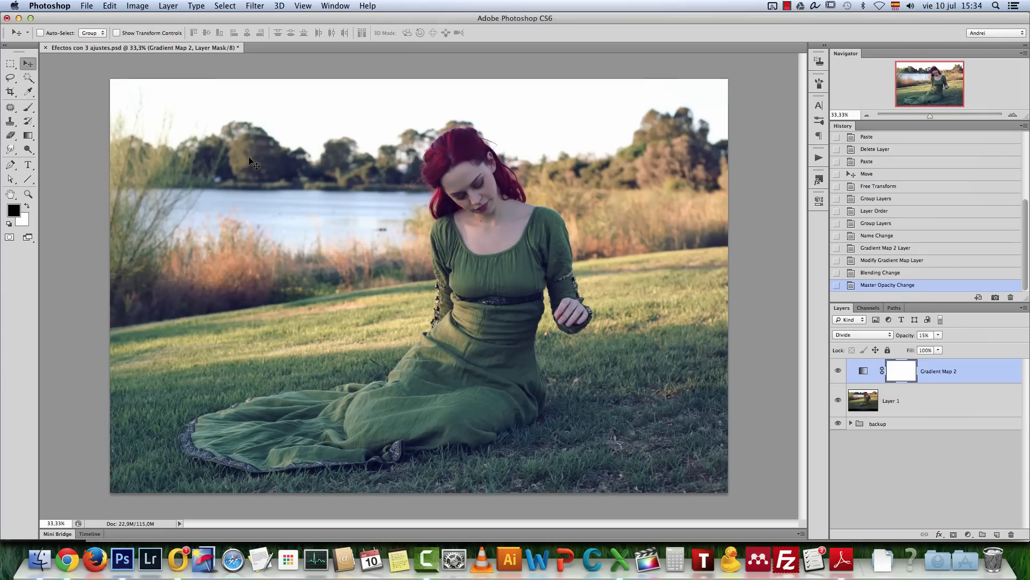
mouse_move(589, 383)
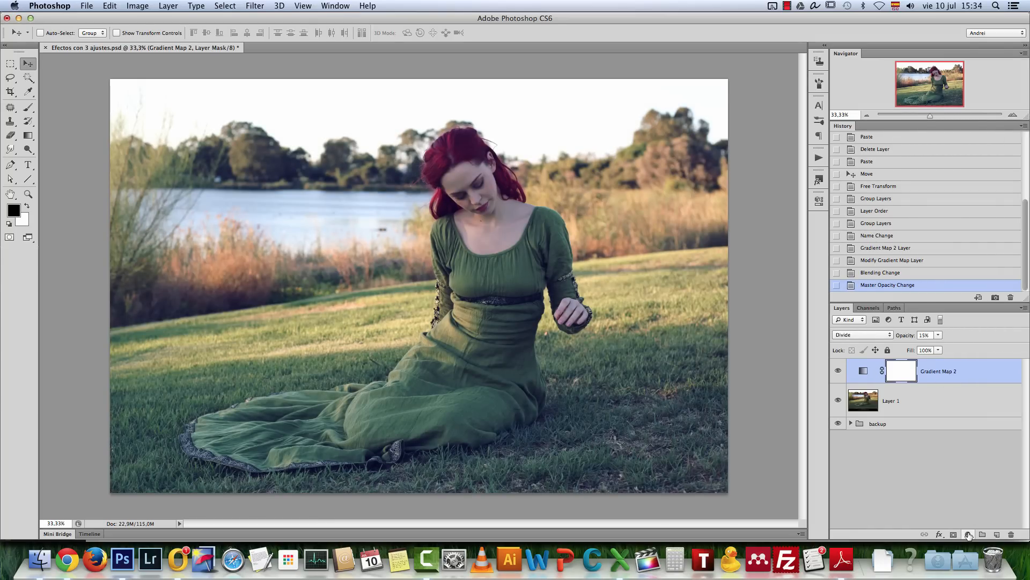
Add a Curves adjustment and step through its Red and Green channels.
left_click(968, 535)
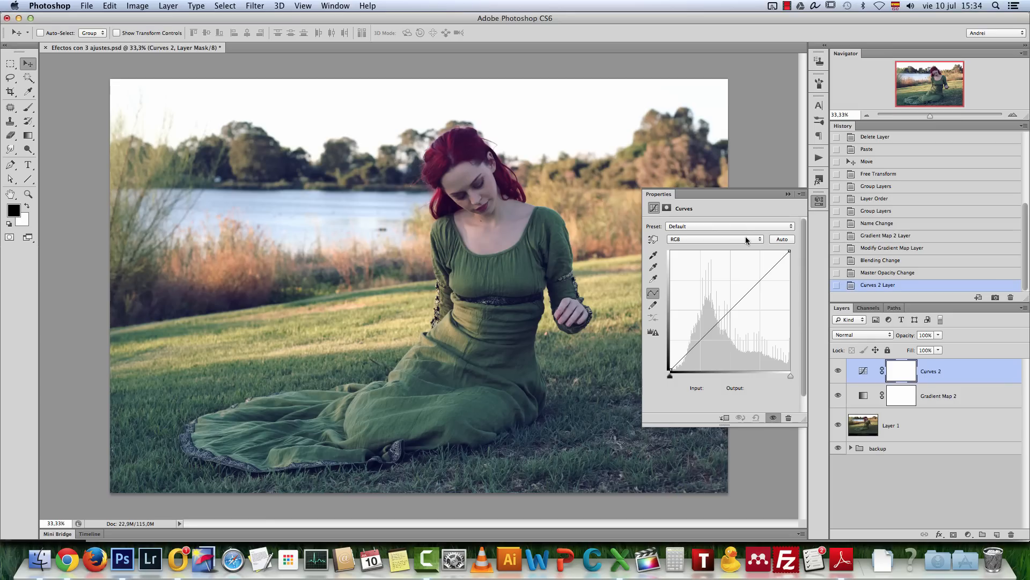
left_click(714, 239)
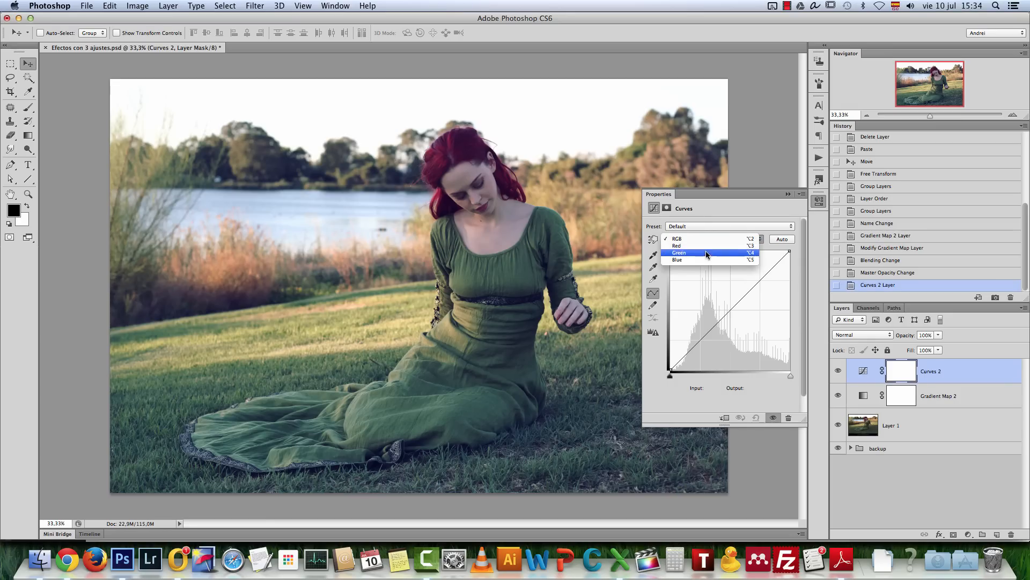
left_click(677, 260)
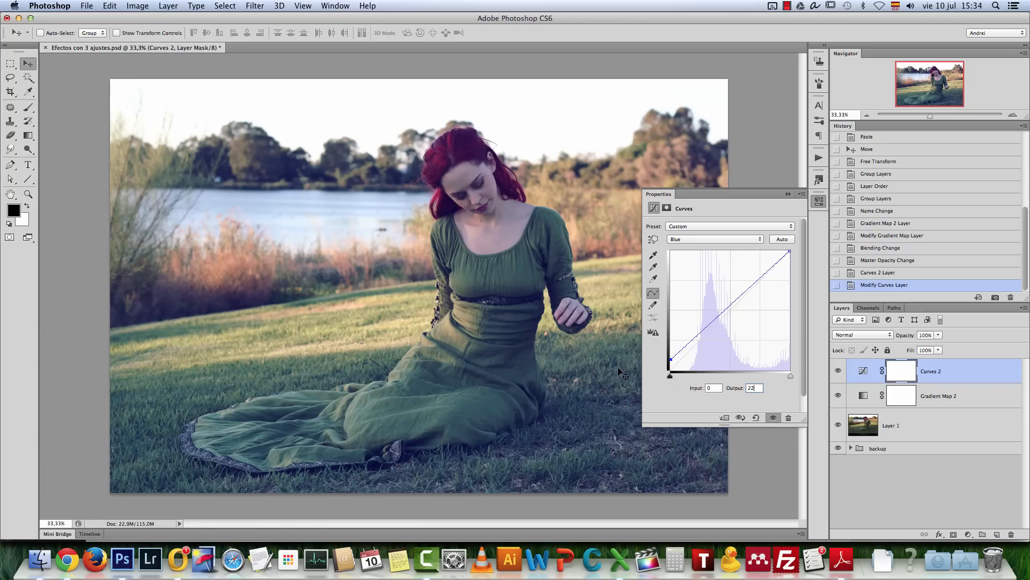
mouse_move(684, 387)
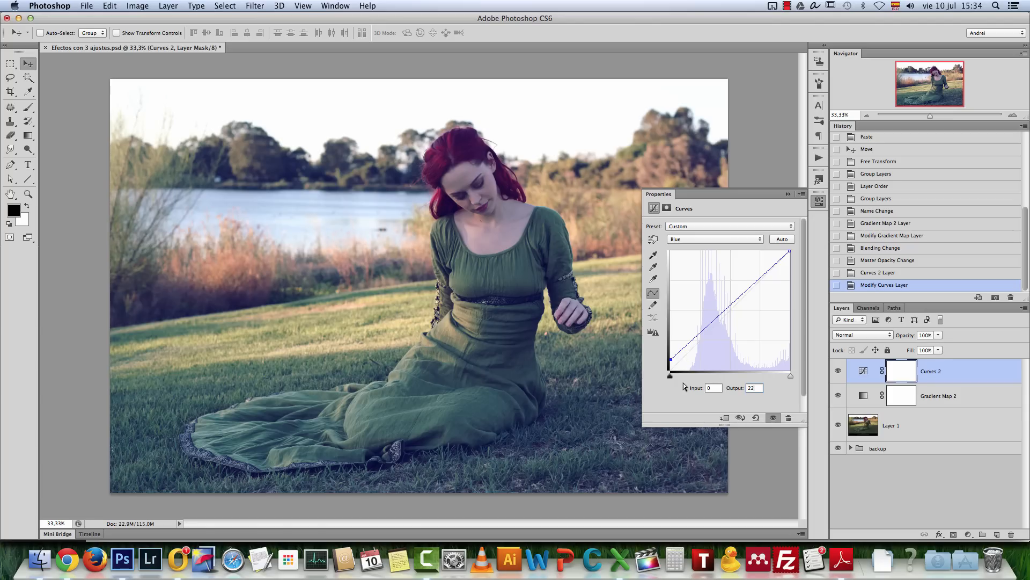
mouse_move(735, 311)
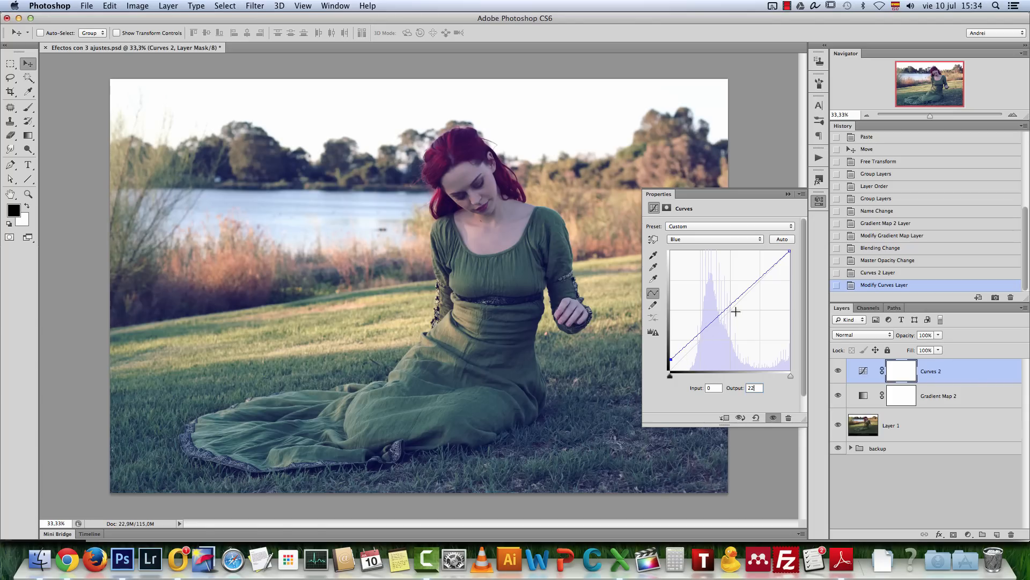
left_click(715, 238)
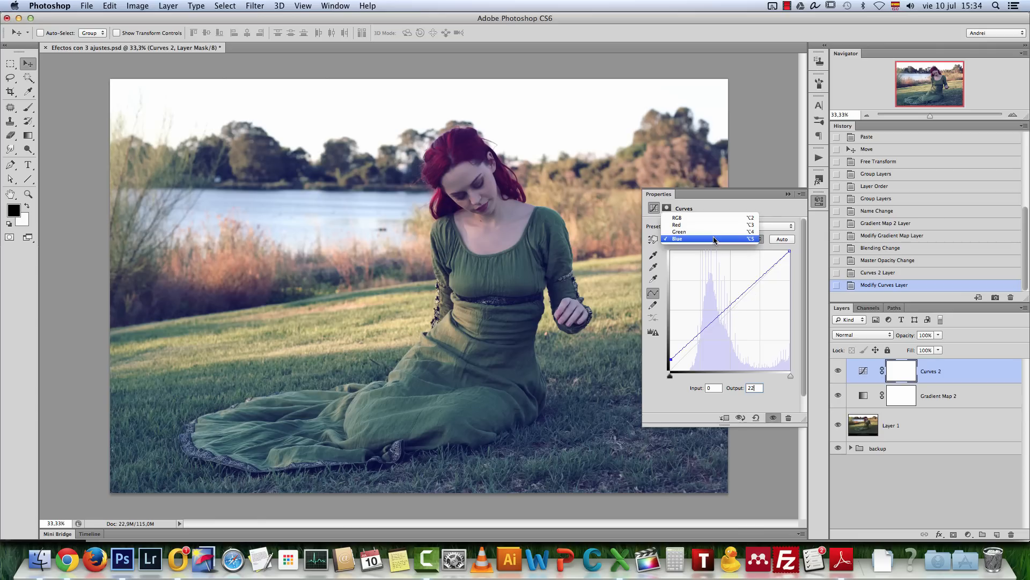
left_click(680, 232)
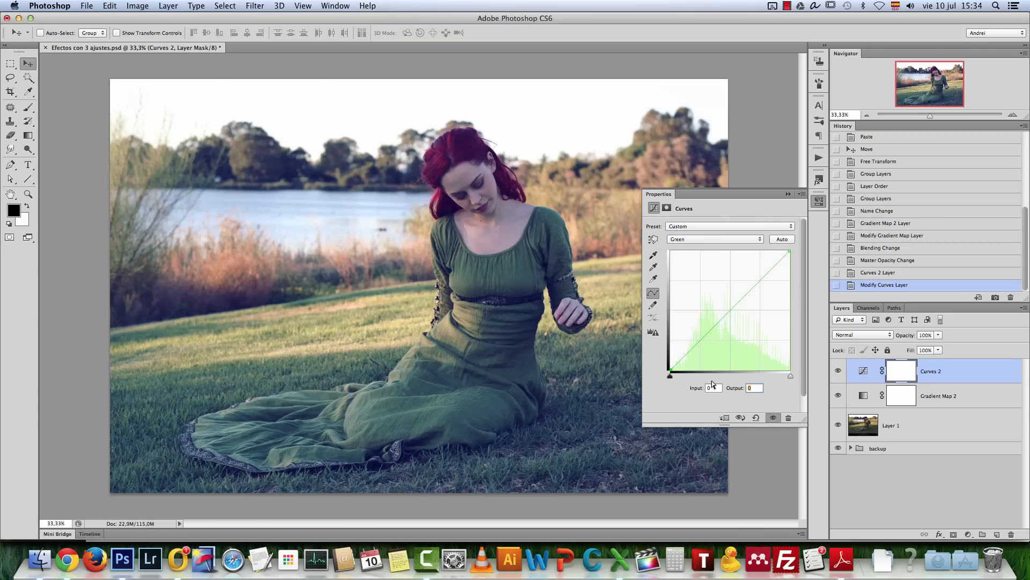
Lift the red channel's black point to output 22 and close the Curves properties.
left_click(714, 238)
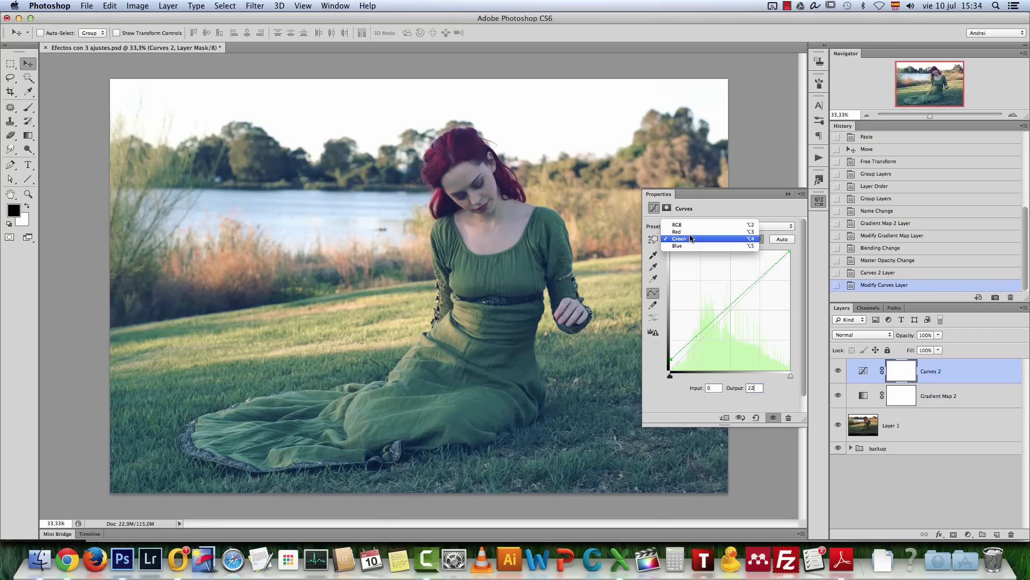
left_click(677, 232)
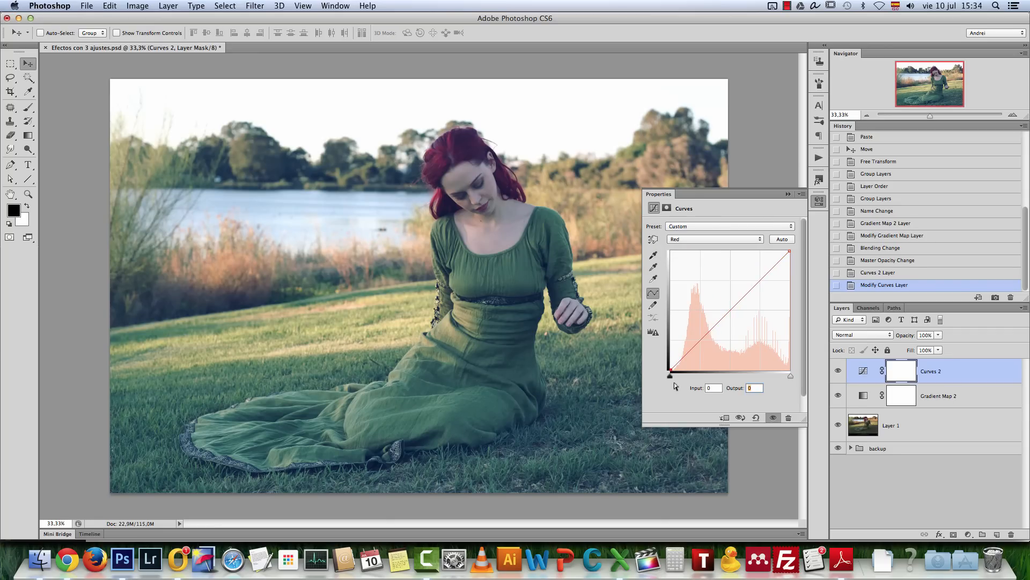
left_click_drag(670, 373, 670, 378)
type("22")
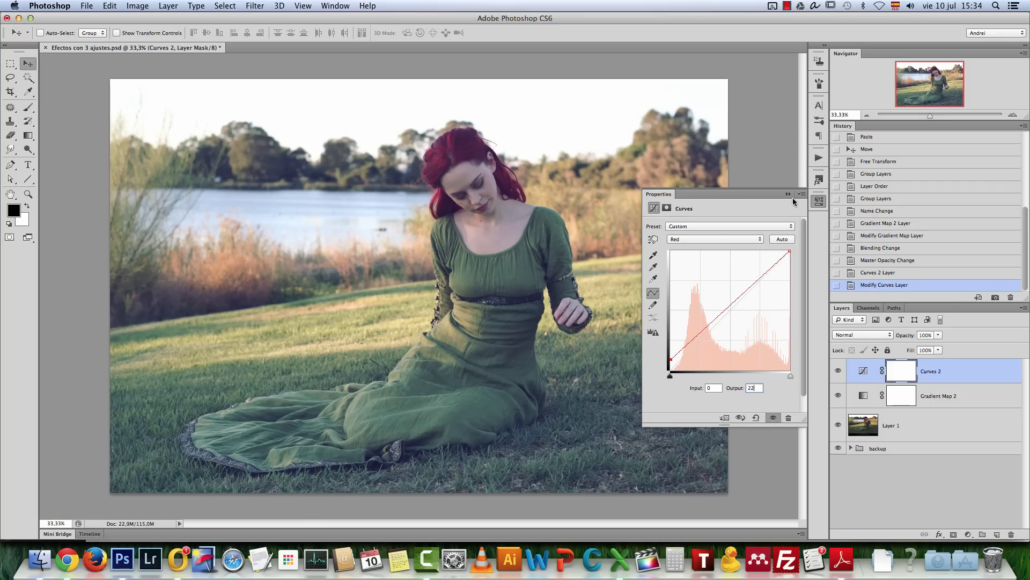
left_click(789, 193)
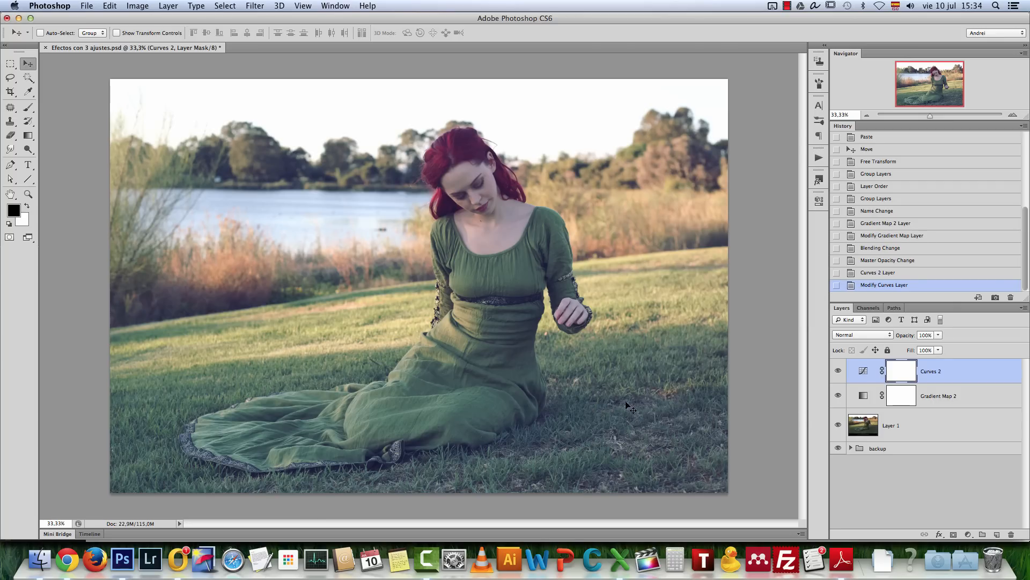
mouse_move(445, 290)
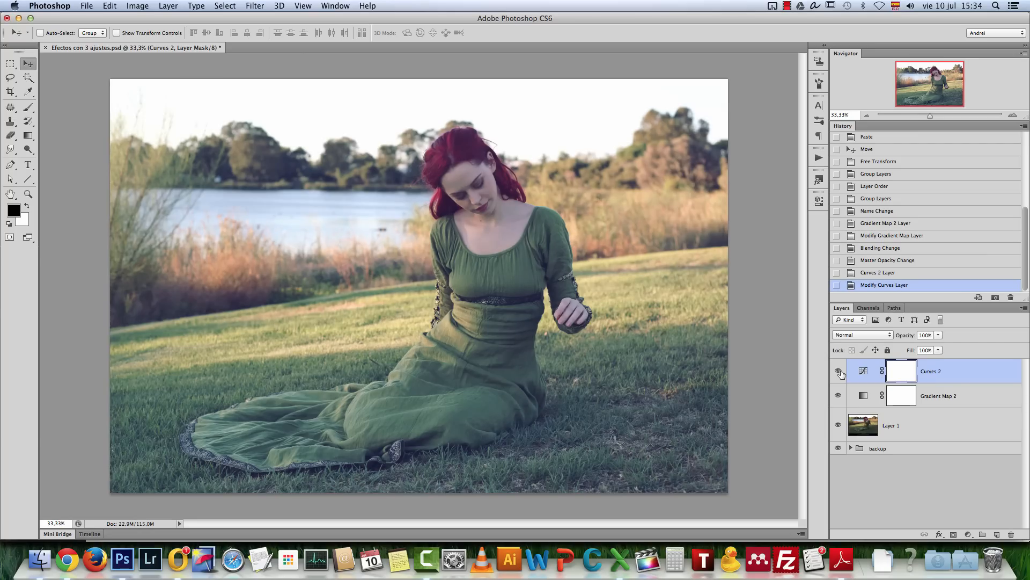
mouse_move(838, 371)
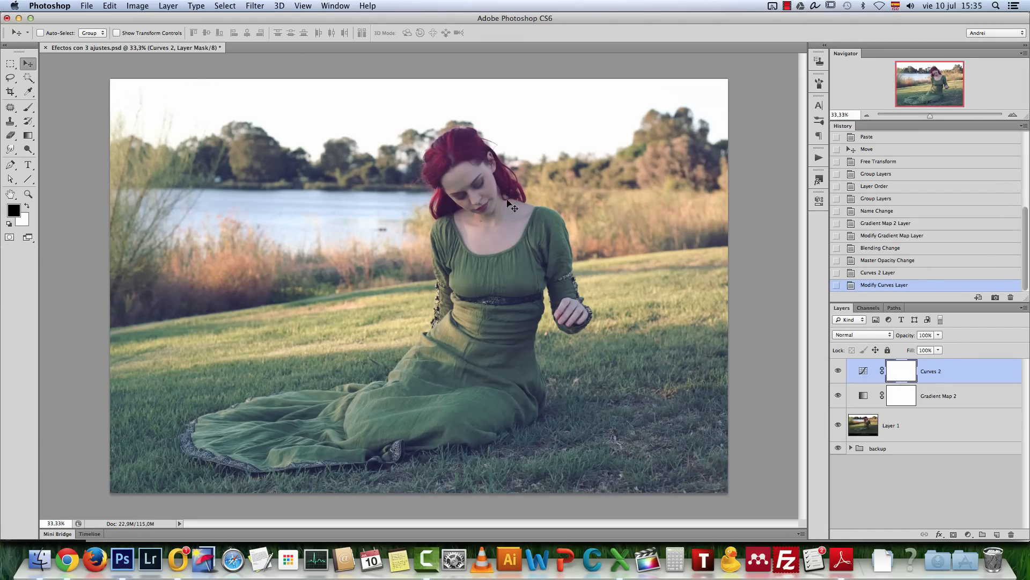
mouse_move(666, 272)
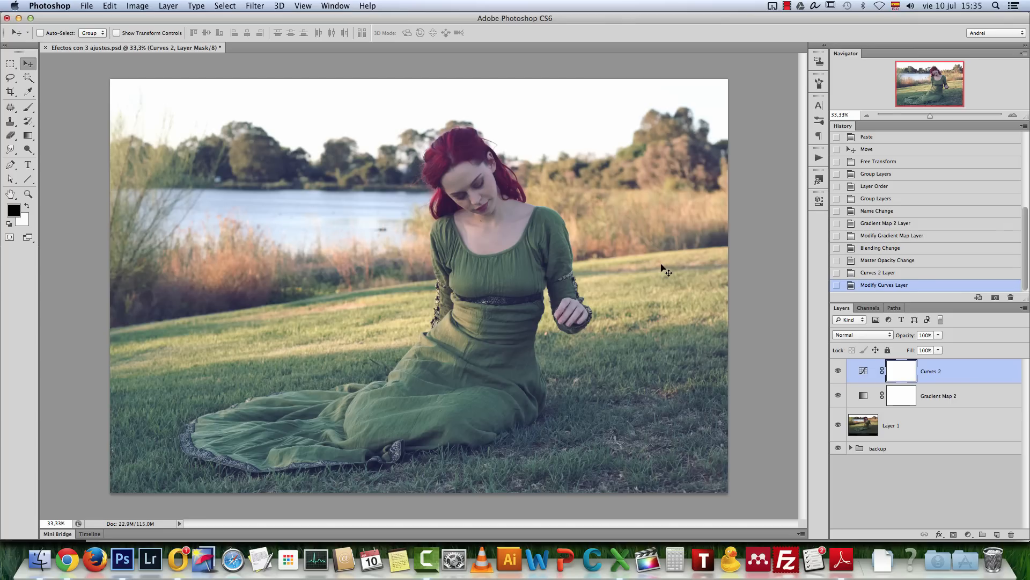
mouse_move(598, 145)
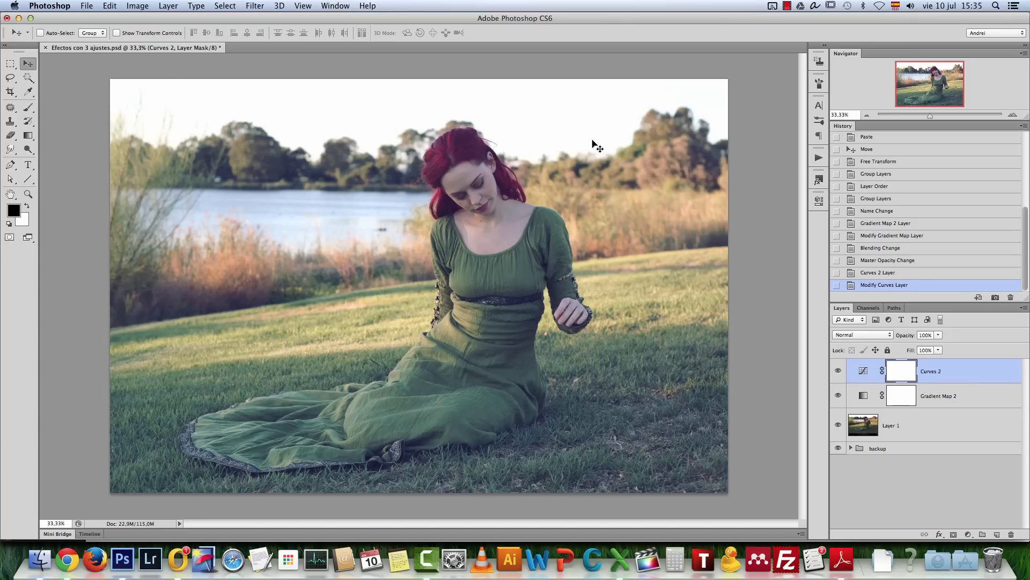
mouse_move(585, 239)
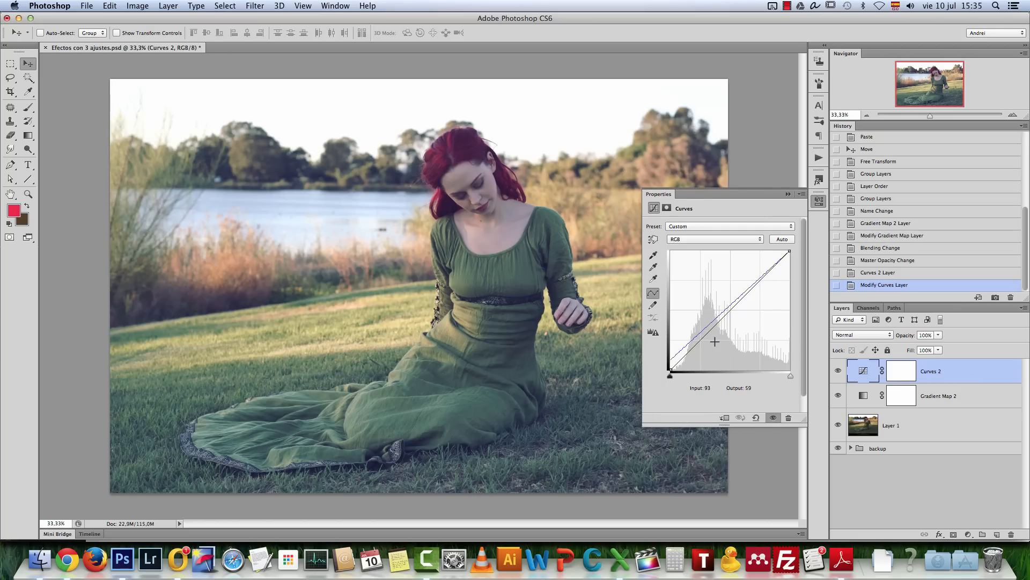
Lift the RGB curve's upper midtones from 157 to 163, then bring up the Actions panel.
left_click_drag(715, 341, 710, 332)
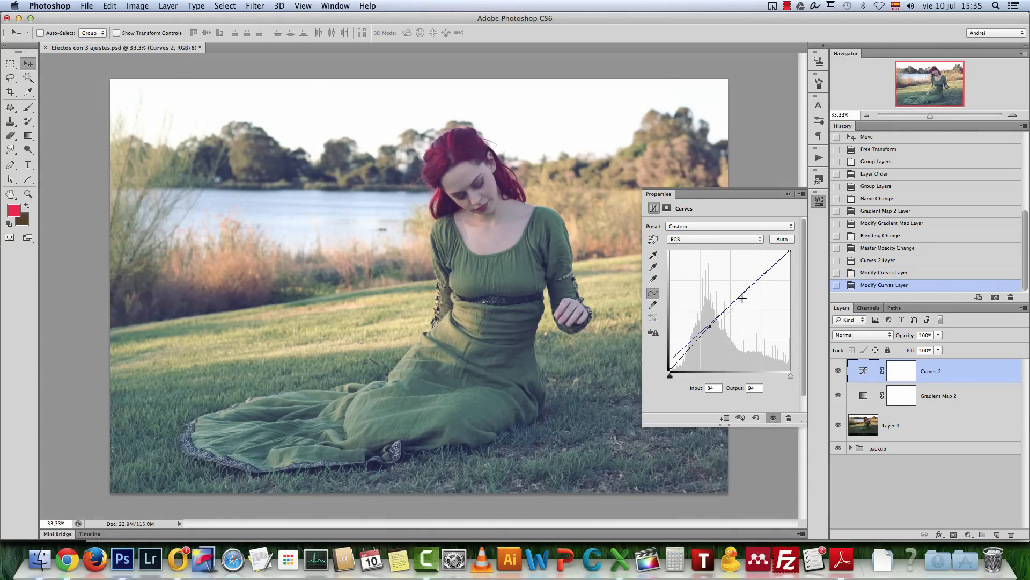
left_click_drag(709, 325, 742, 297)
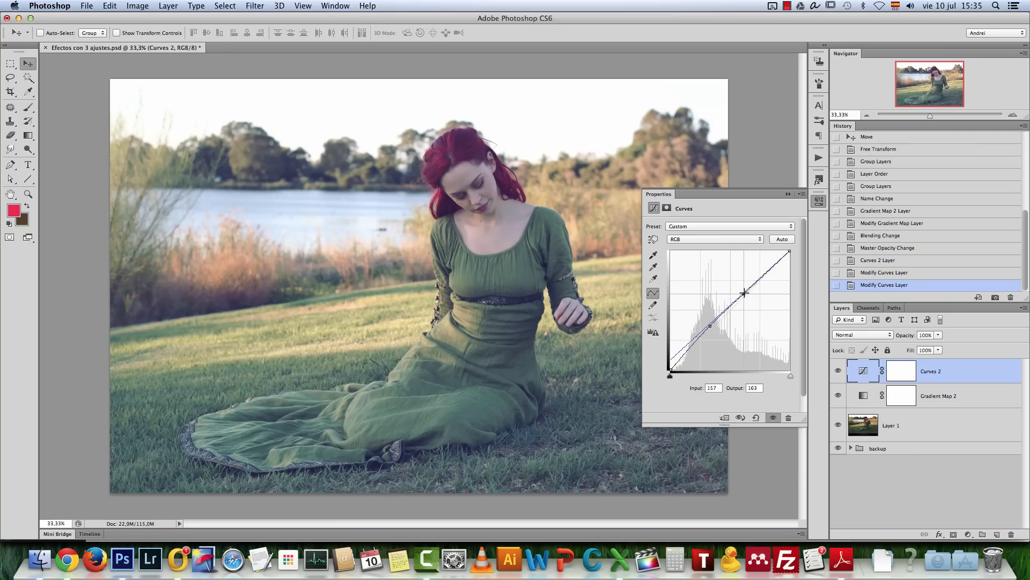
left_click_drag(745, 293, 711, 326)
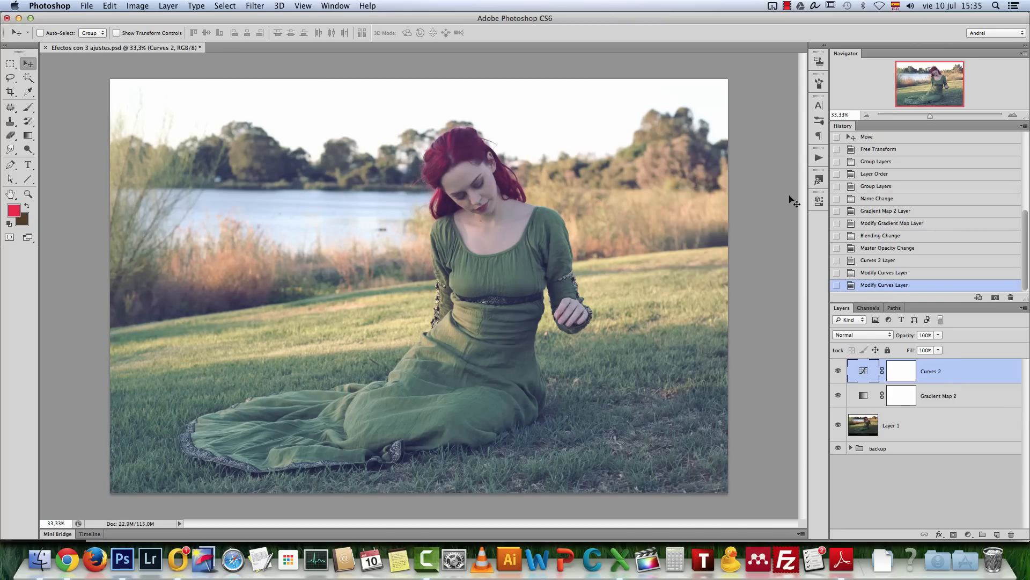
mouse_move(929, 415)
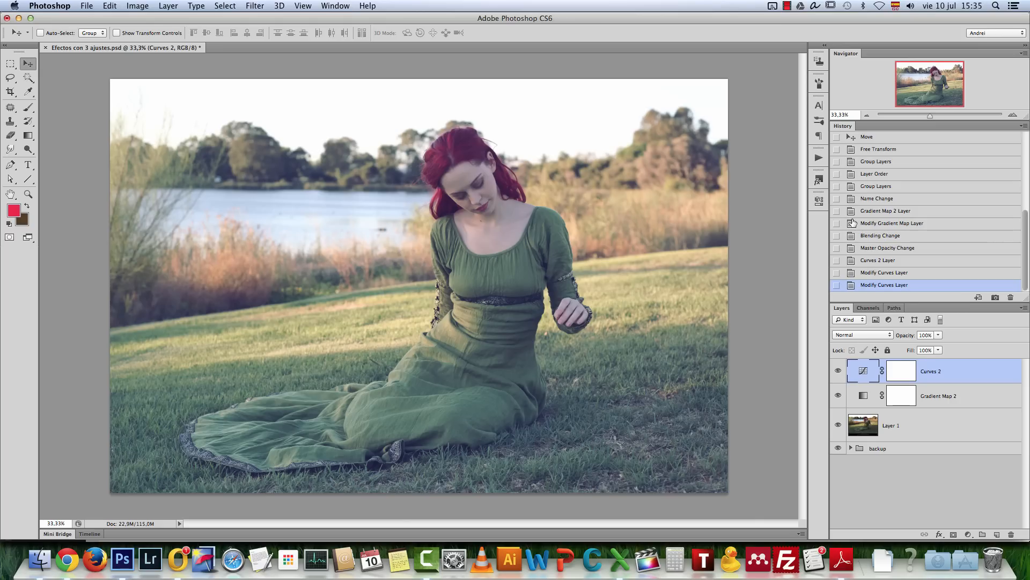
mouse_move(832, 203)
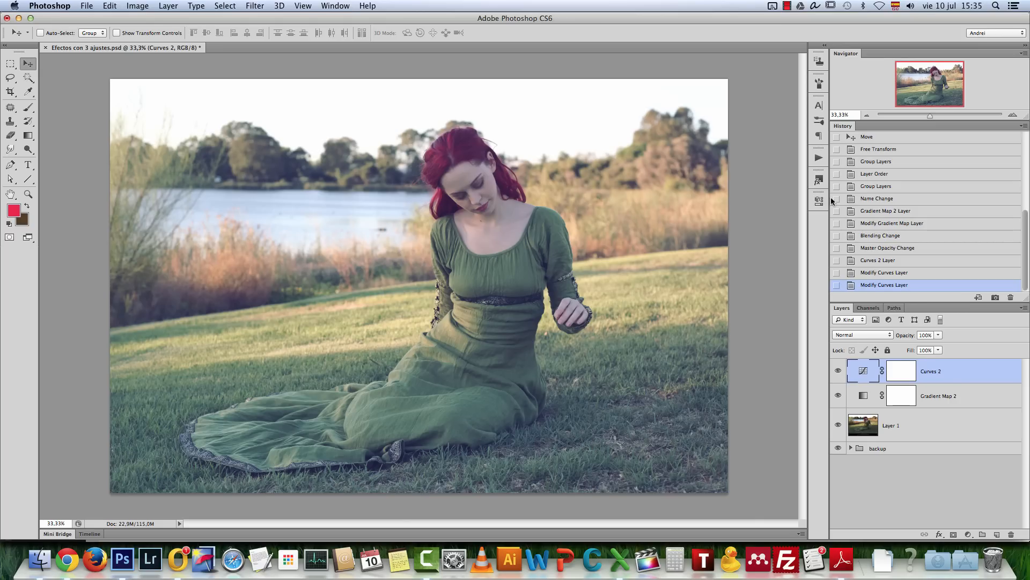
left_click(819, 158)
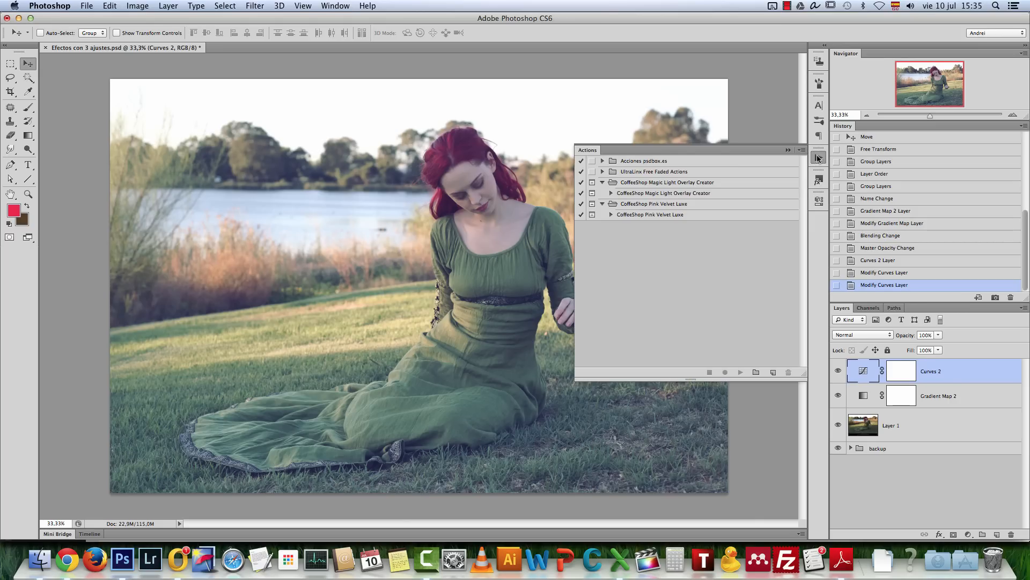
Create a new action in the Acciones psdbox.es set with shortcut F3 and start recording.
left_click(335, 6)
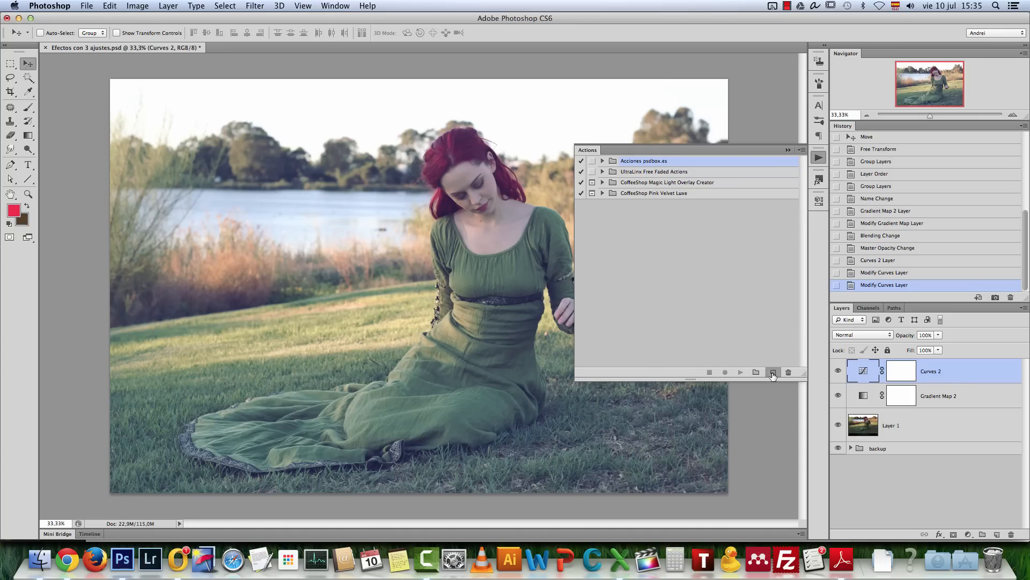
left_click(773, 372)
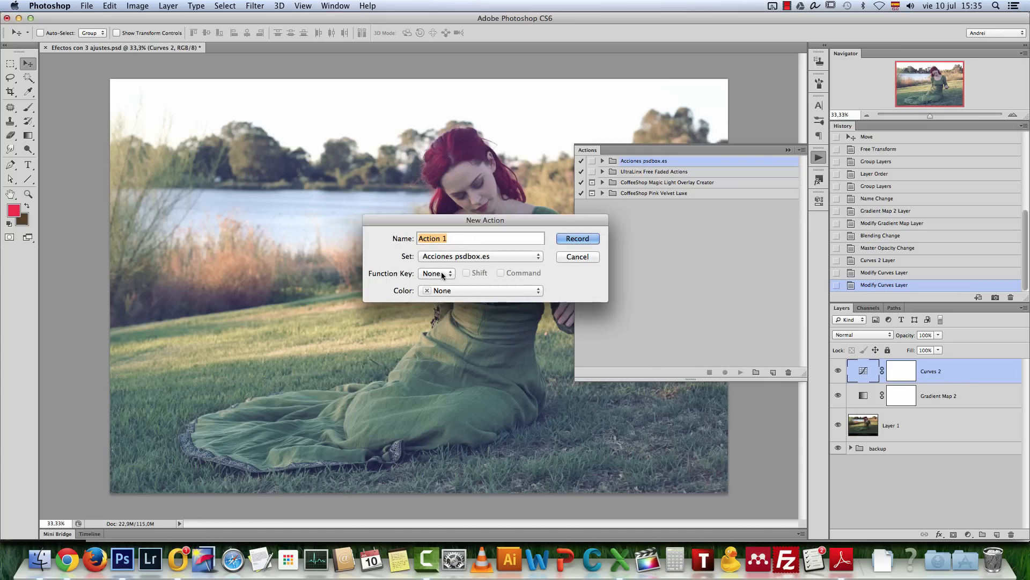
mouse_move(506, 259)
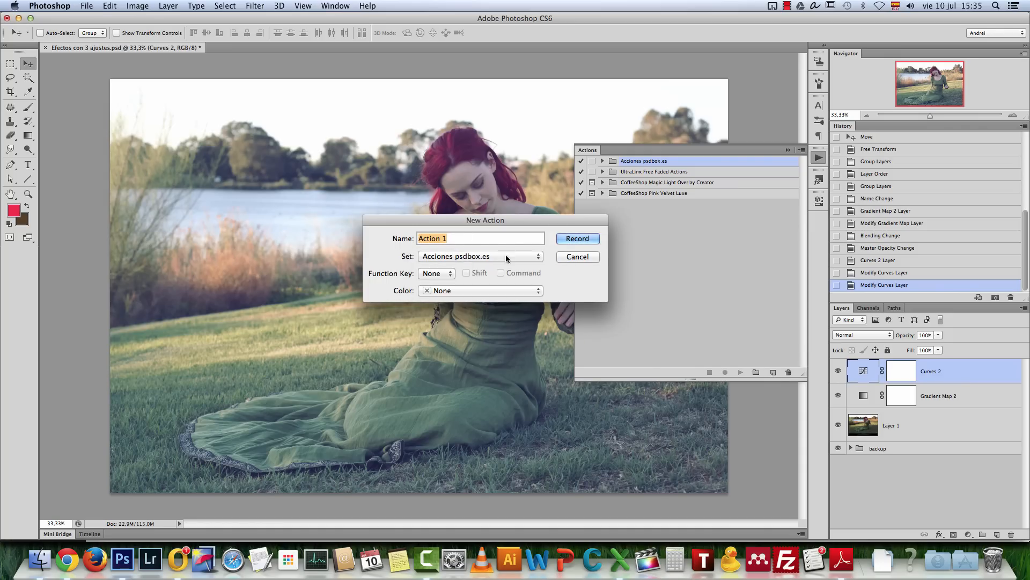
mouse_move(451, 280)
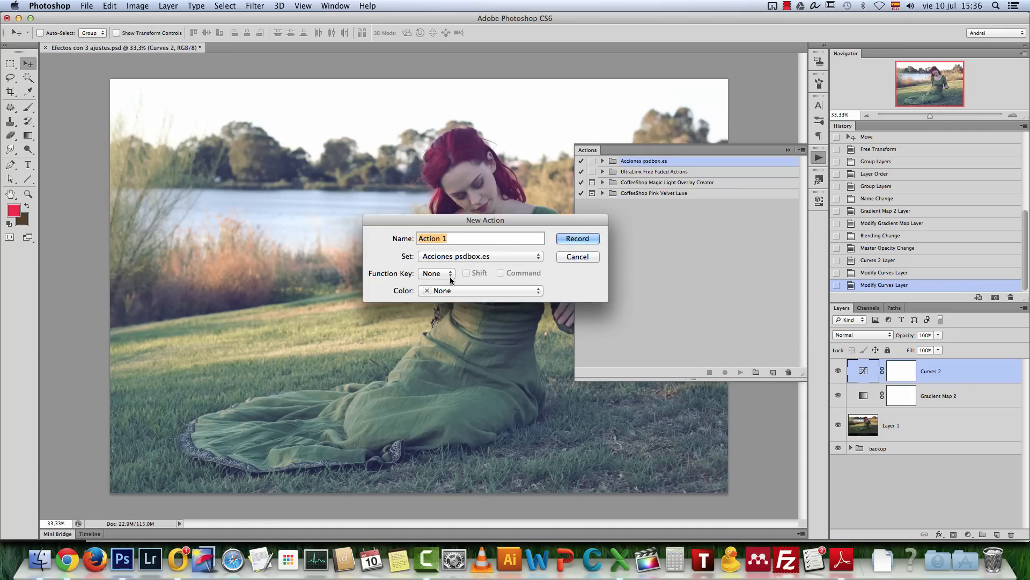
left_click(437, 273)
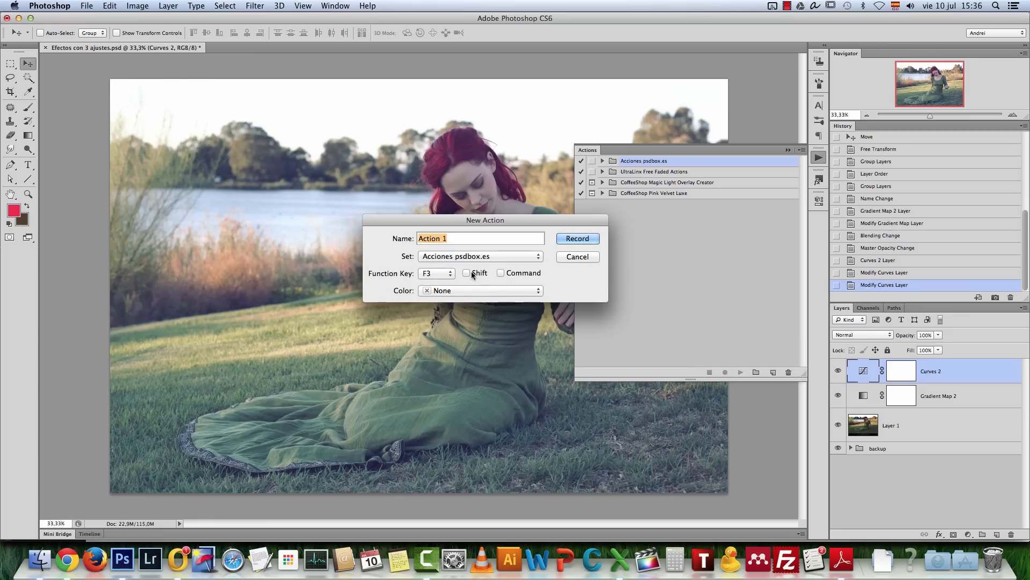
left_click(466, 273)
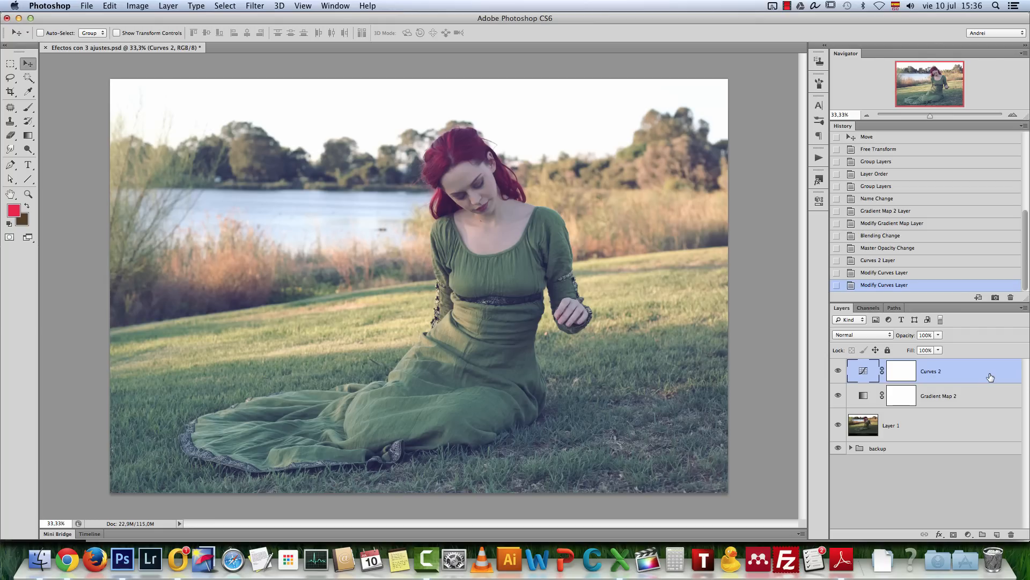
mouse_move(988, 377)
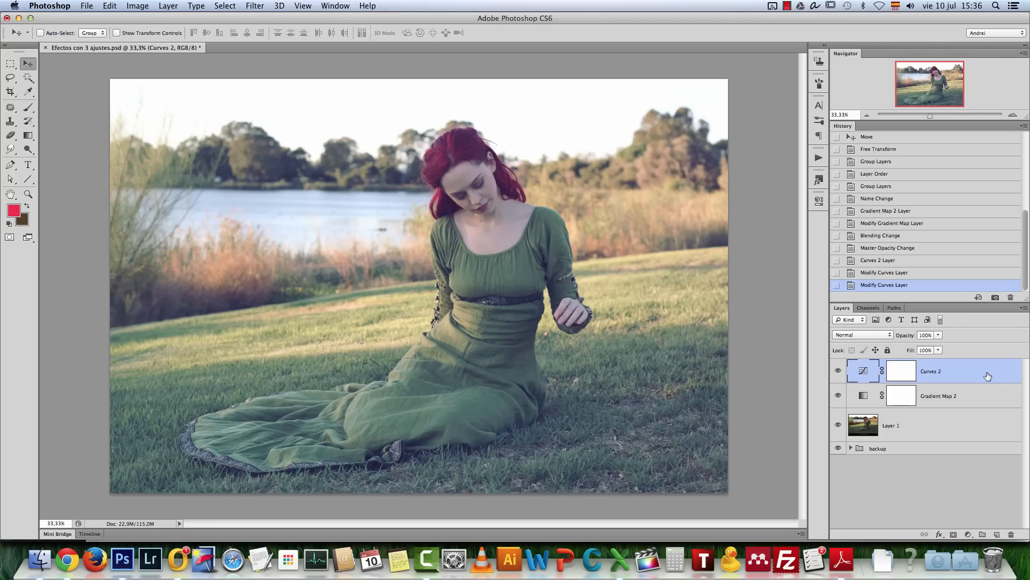
Add a light orange solid colour fill layer blended in Soft Light at 25% opacity.
left_click(968, 535)
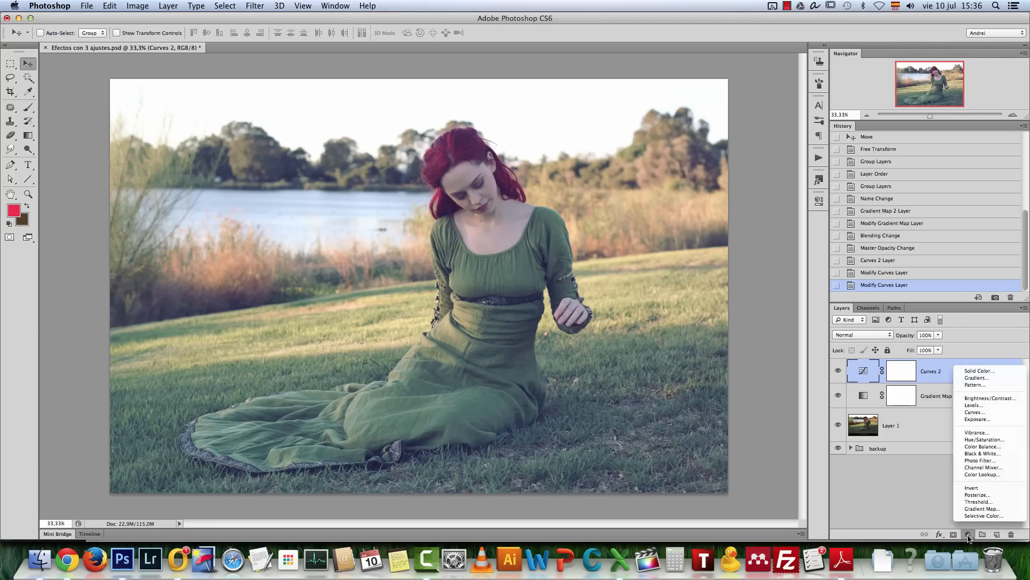
left_click(979, 370)
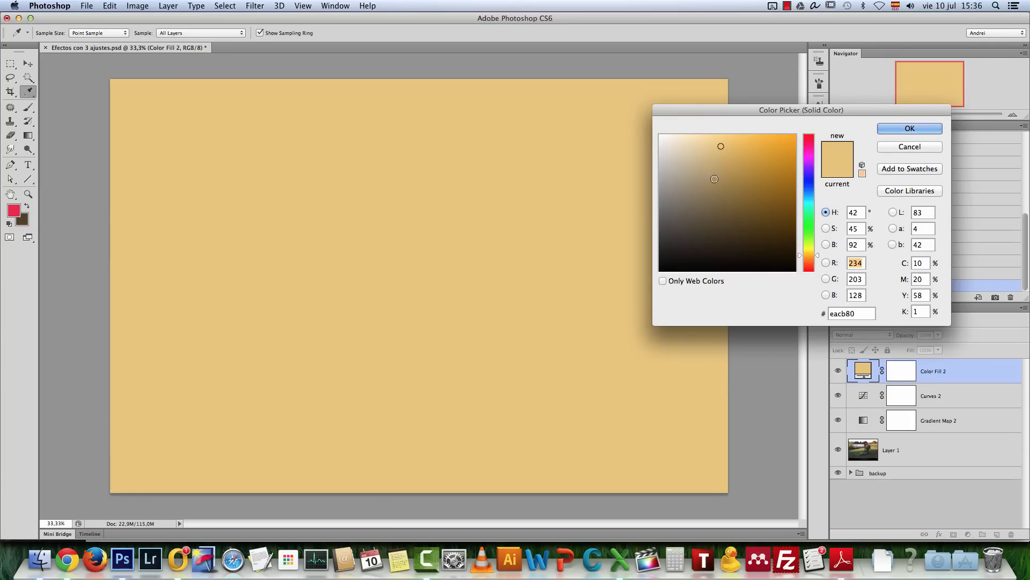
left_click(909, 128)
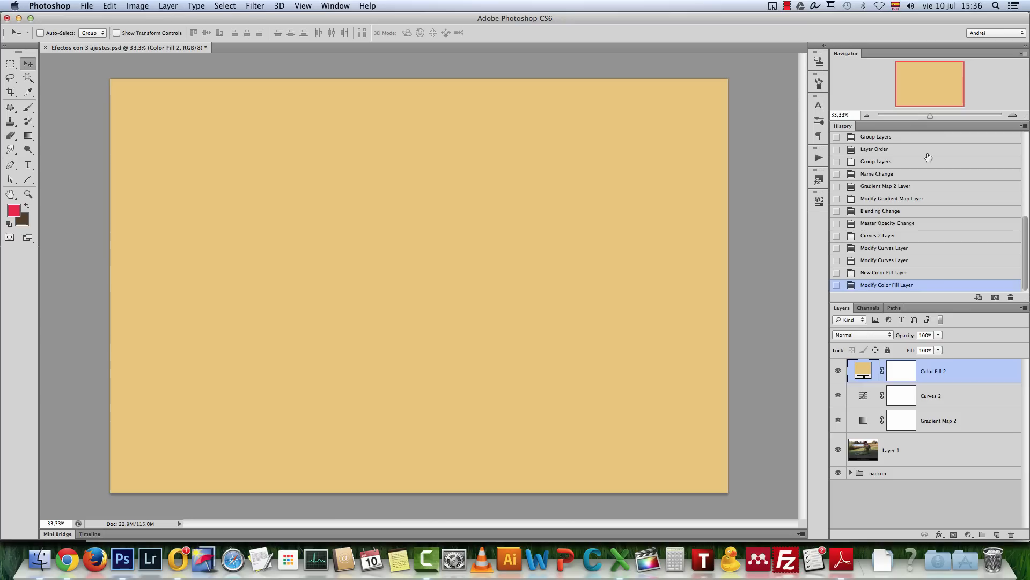
left_click(862, 335)
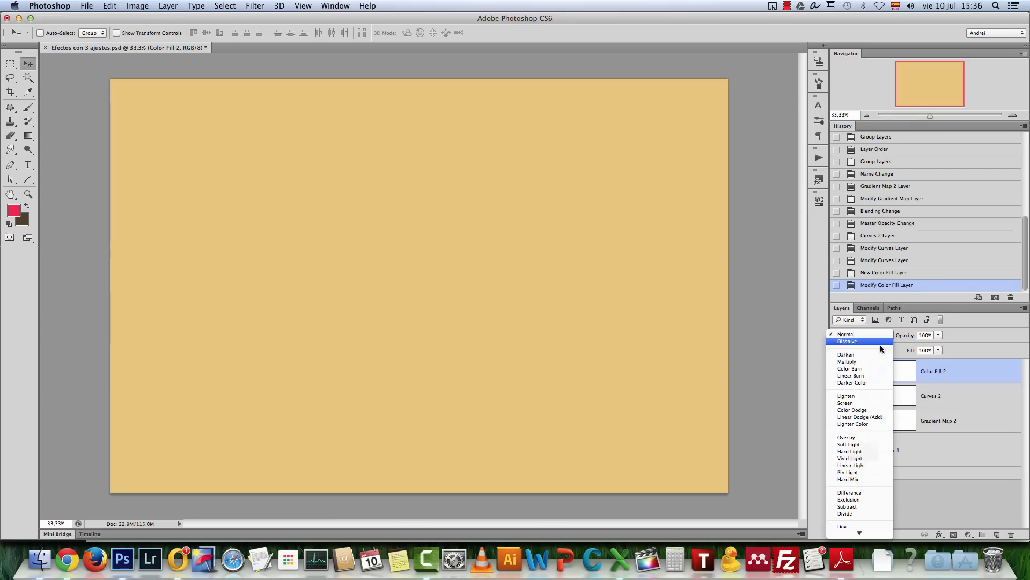
mouse_move(848, 445)
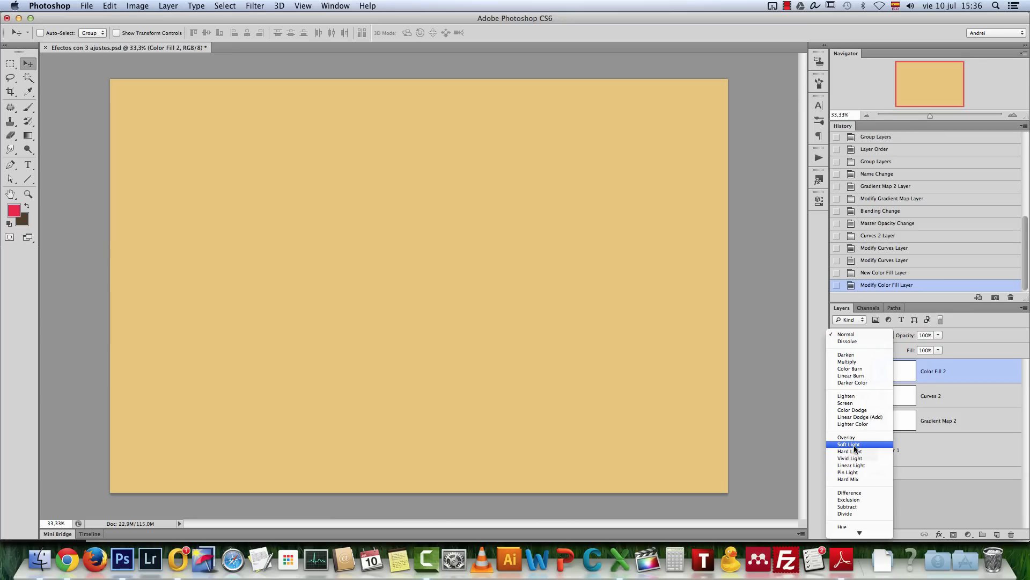
left_click(848, 444)
type("25")
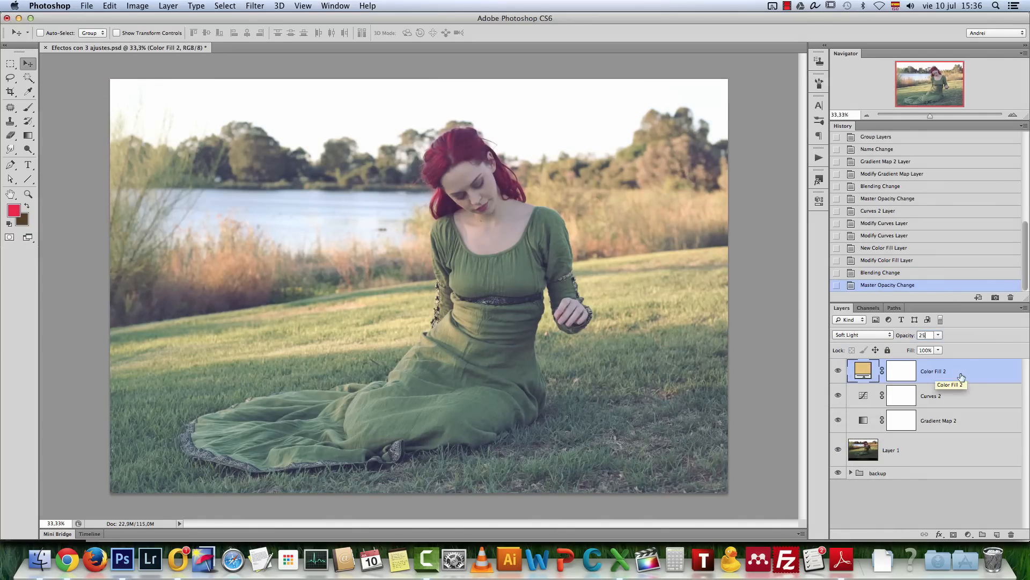
Retint Color Fill 2 to a paler orange in the Color Picker.
double_click(863, 370)
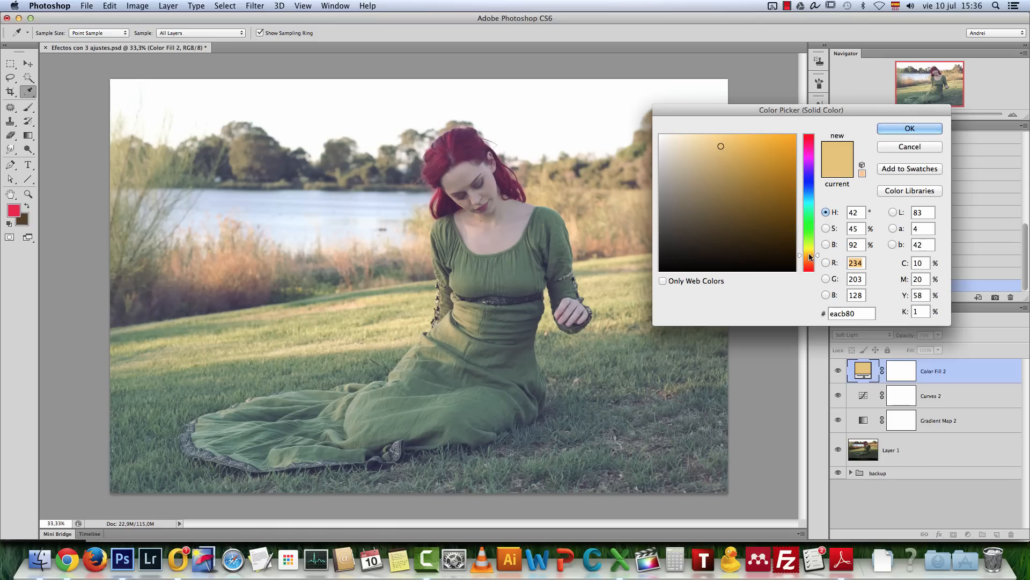
left_click(748, 143)
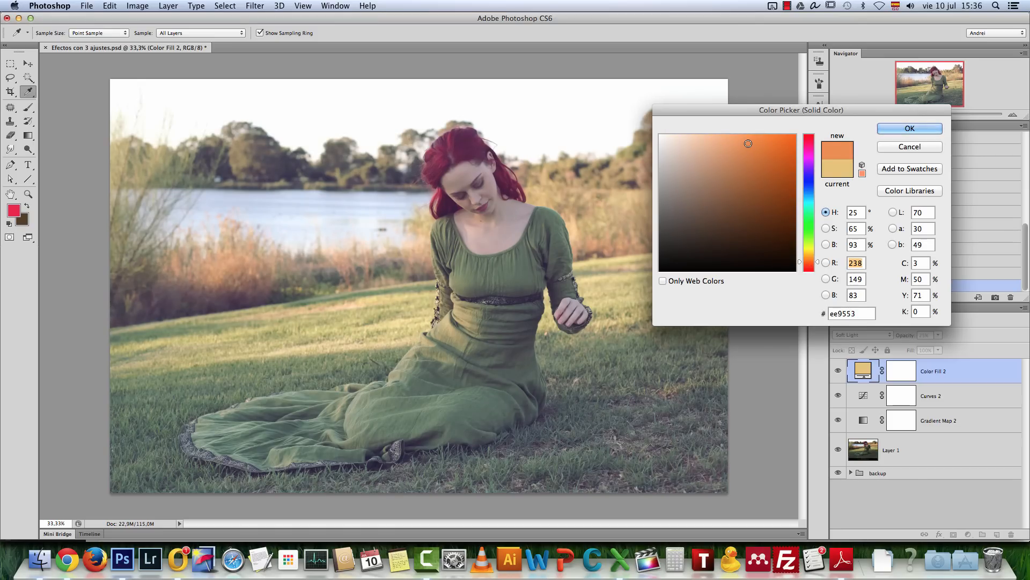
left_click(722, 153)
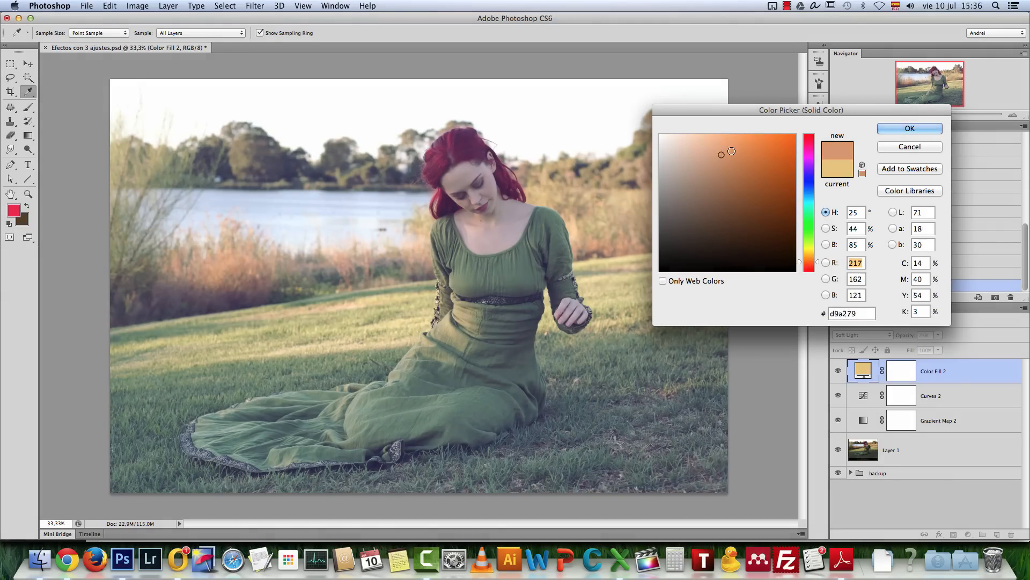
left_click(909, 128)
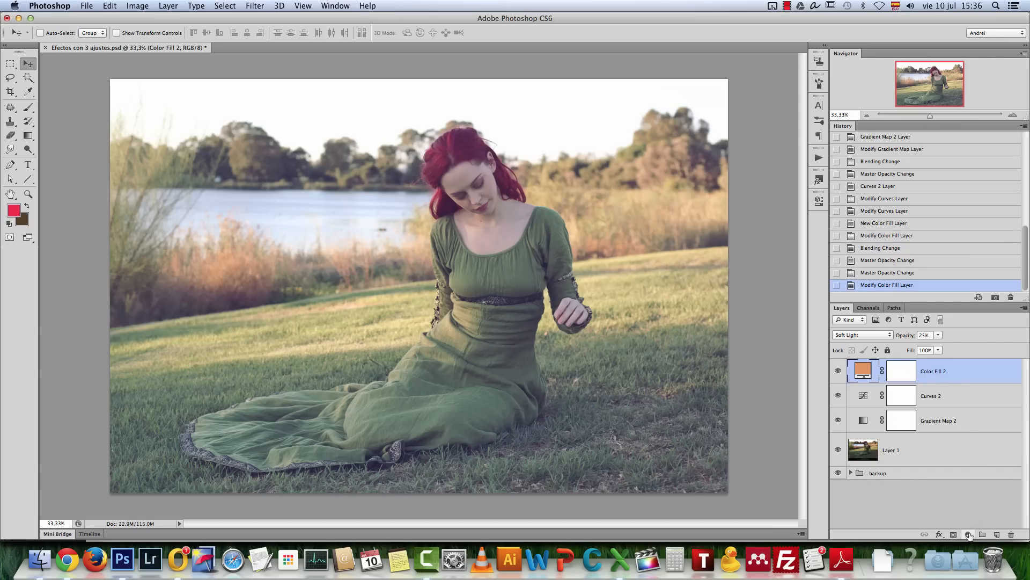
Try further shades, settle on a light warm orange, and add an empty Layer 4 above.
left_click(968, 534)
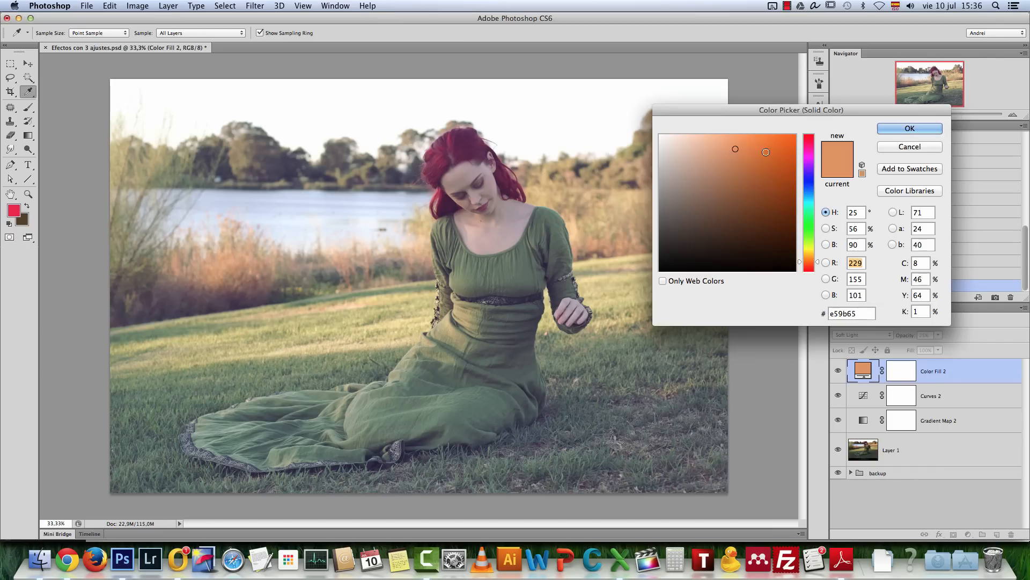
left_click(736, 149)
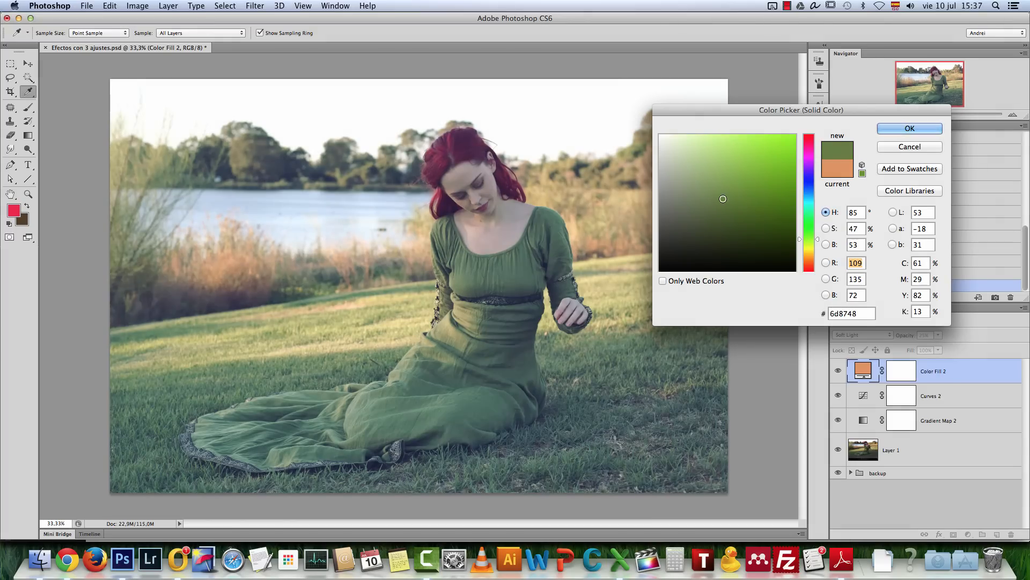
left_click(909, 127)
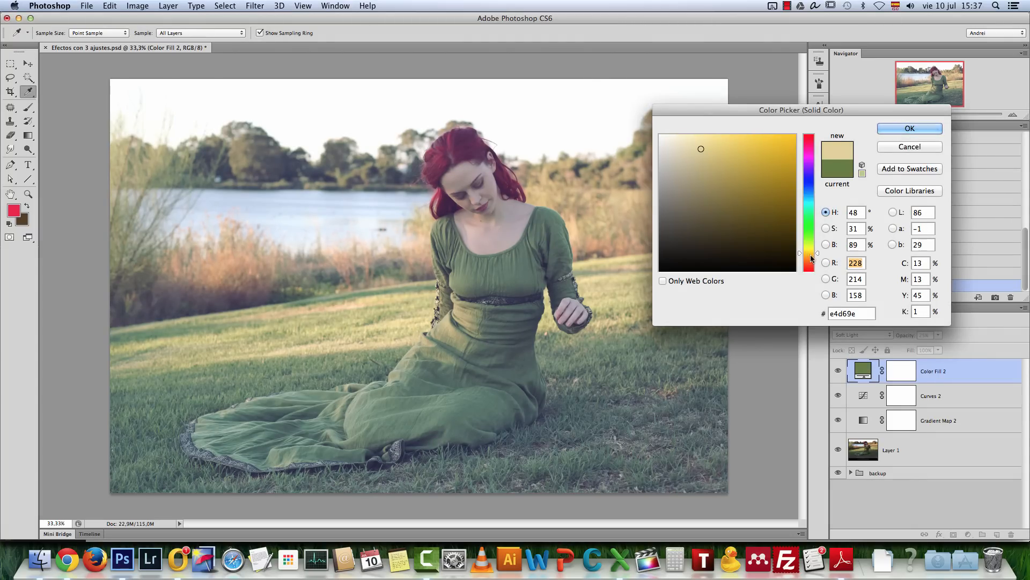
left_click(909, 127)
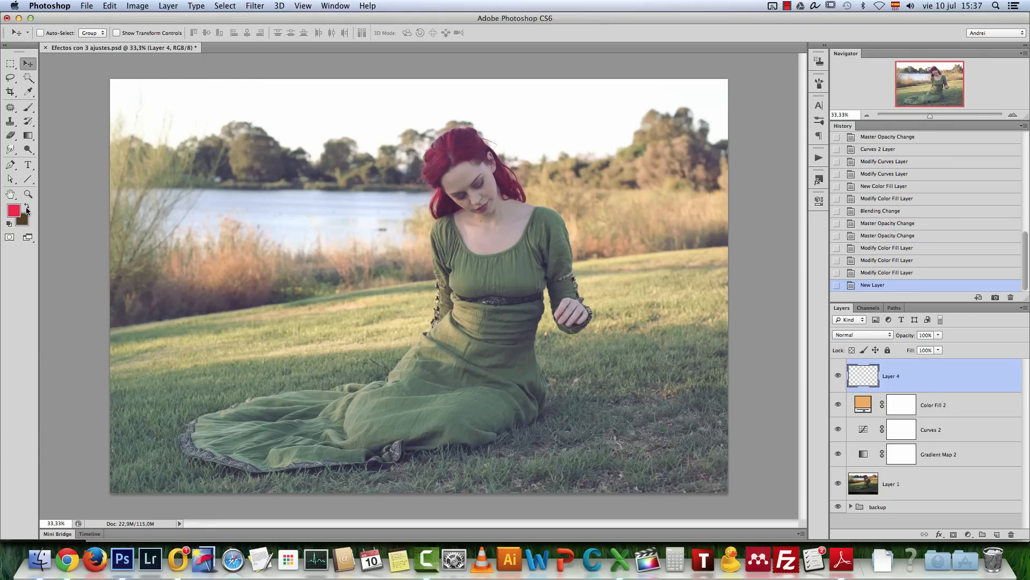
Set Layer 4 to Screen and prepare a ~974 px, 38% hardness brush with a dark brown colour.
left_click(14, 210)
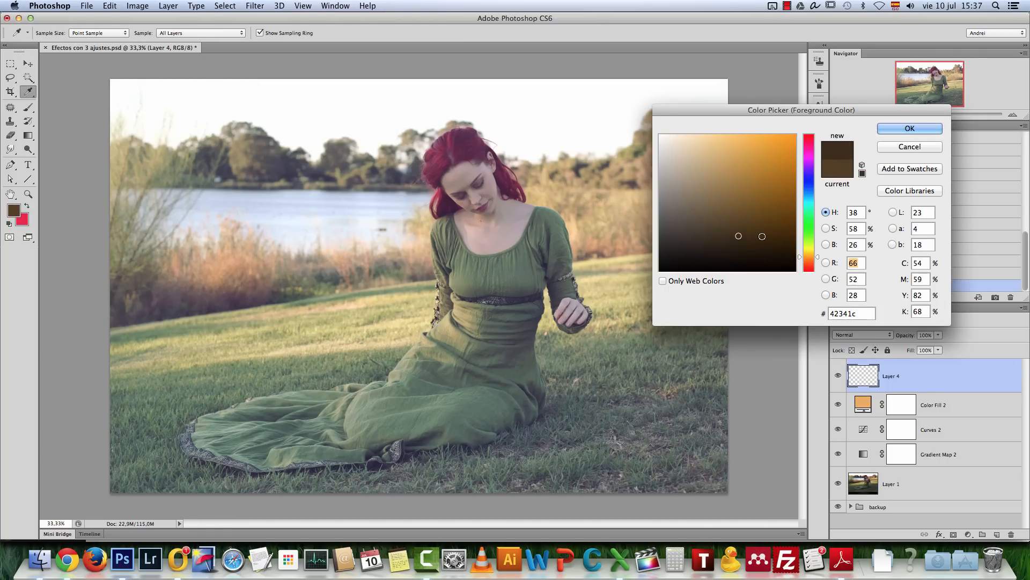
left_click(910, 128)
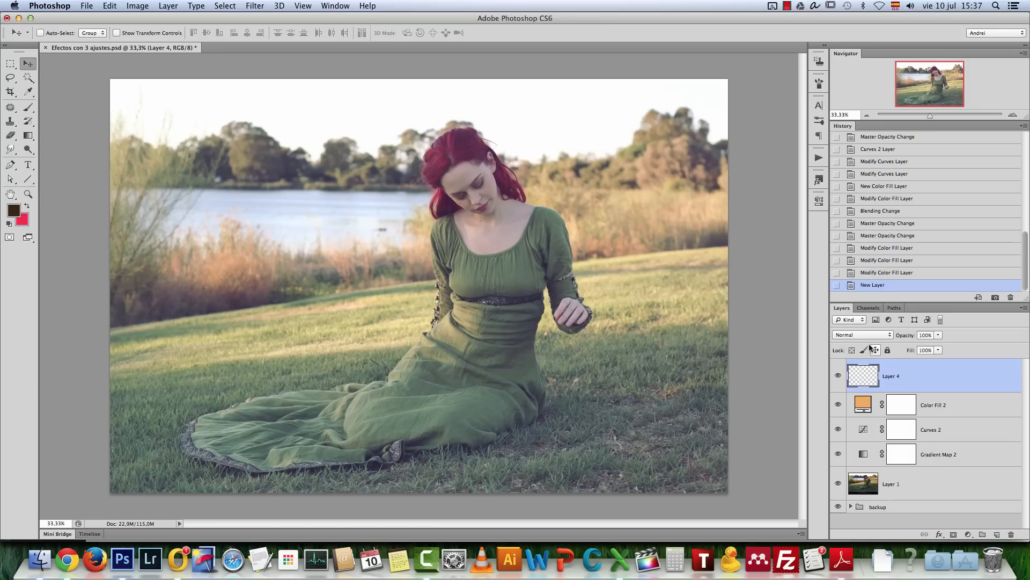
left_click(861, 335)
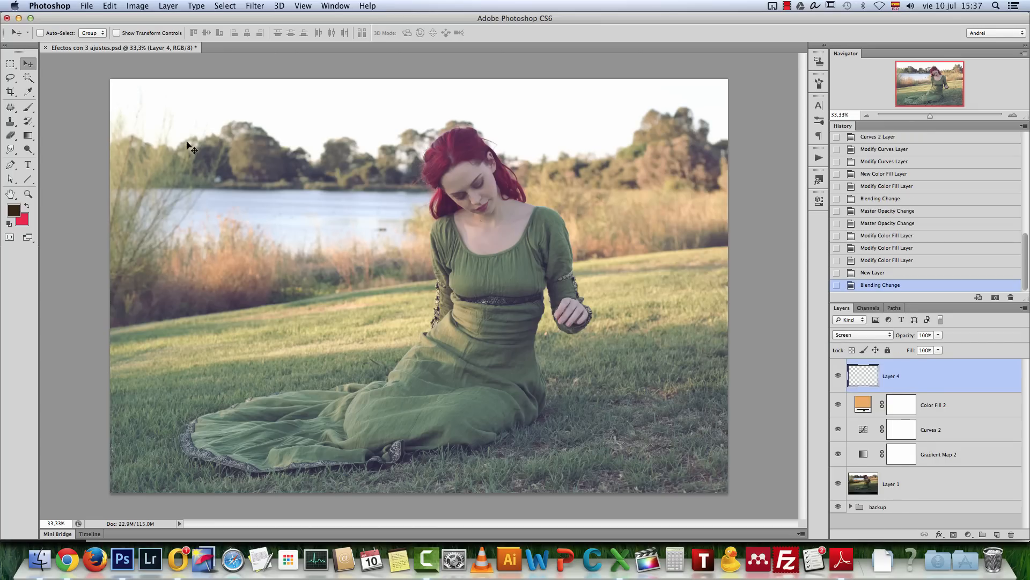
left_click(10, 108)
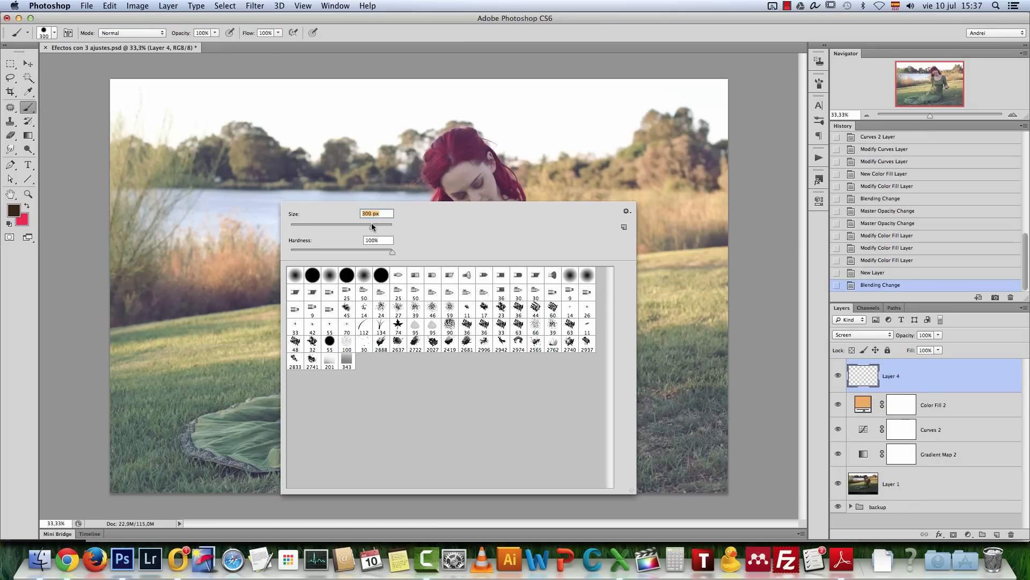
left_click_drag(372, 224, 388, 225)
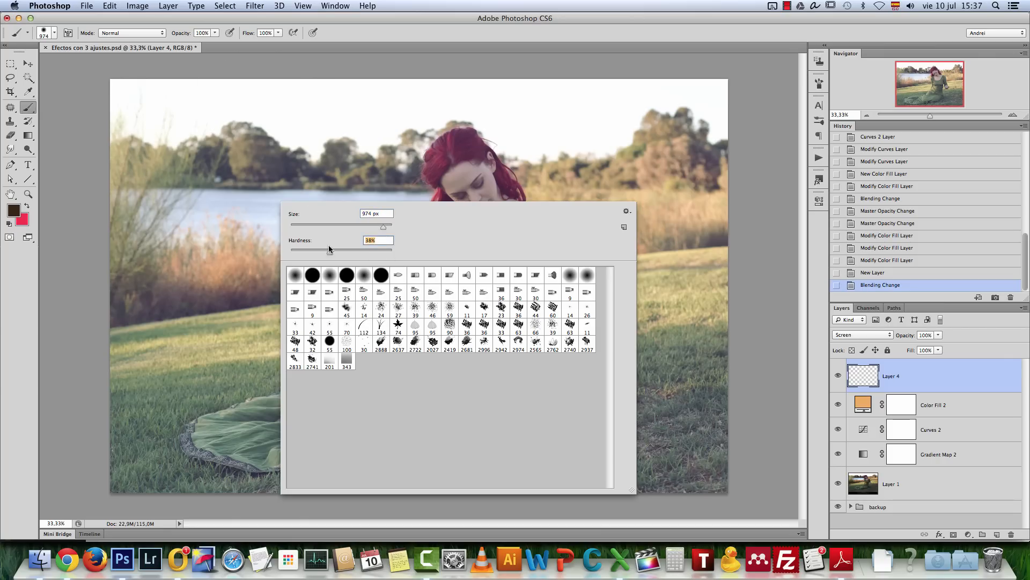
left_click_drag(385, 224, 385, 224)
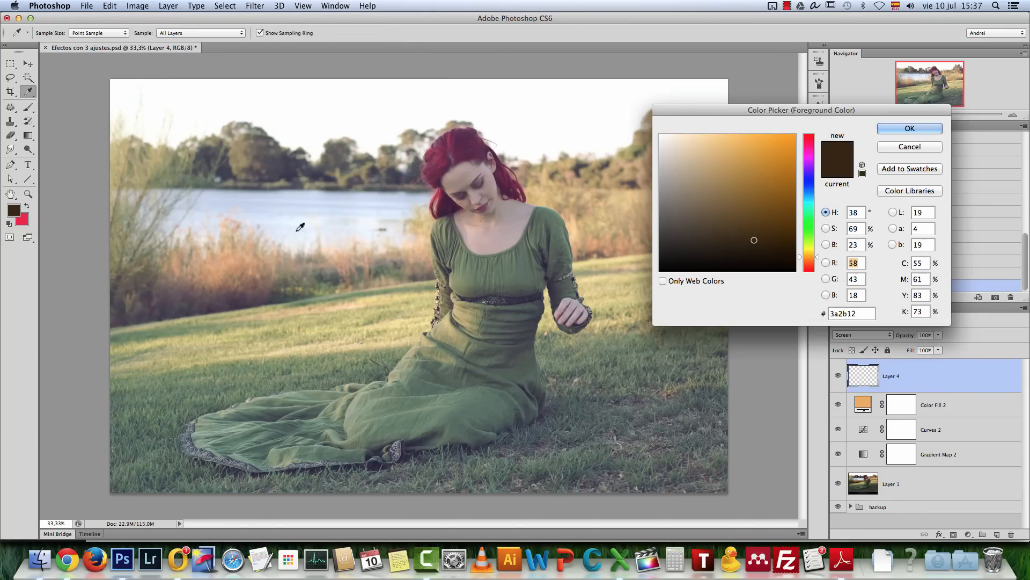
Switch the foreground to a warmer brown for painting the glow.
left_click(774, 211)
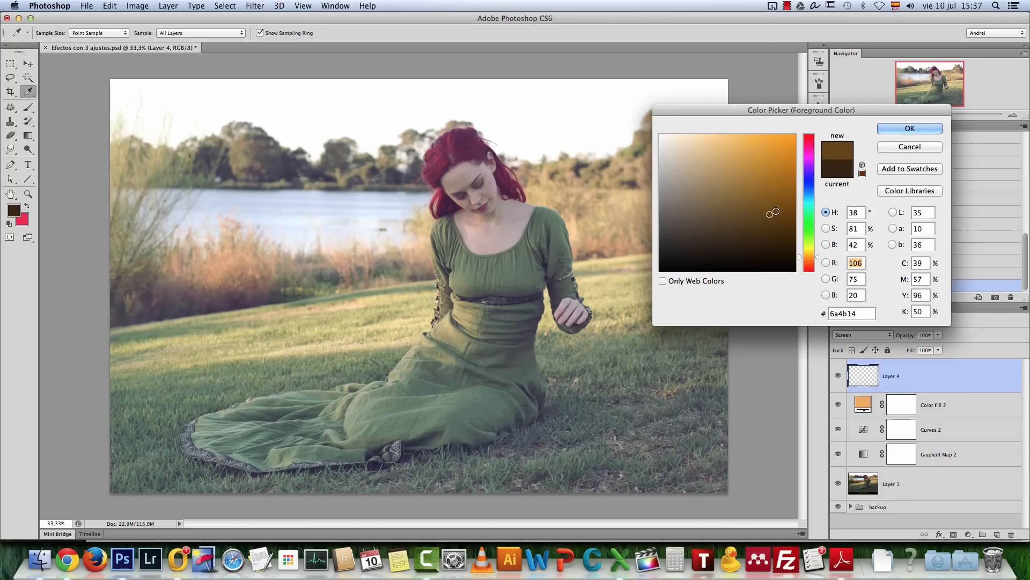
left_click(910, 128)
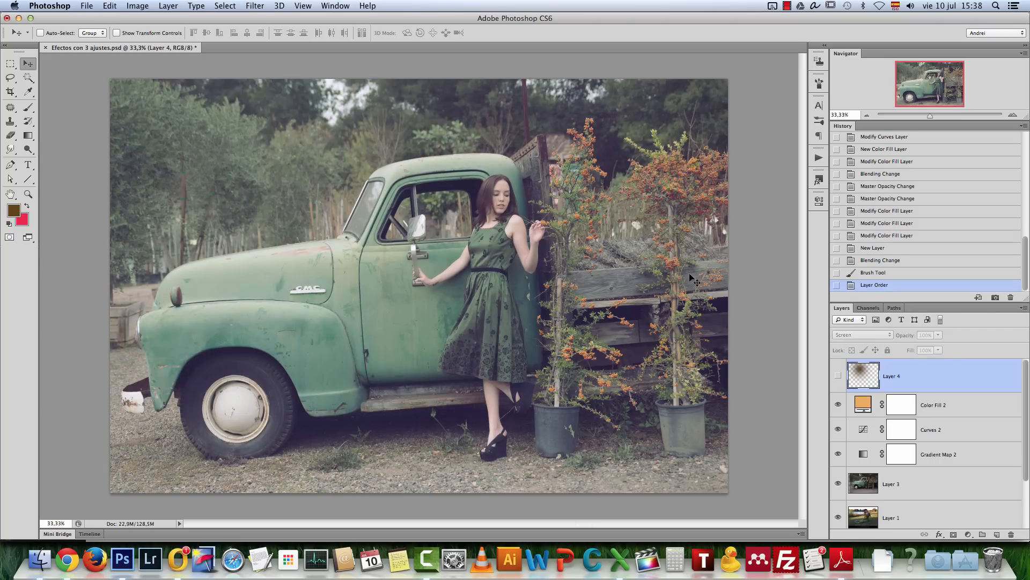
Bring up Color Fill 2's colour settings over the truck photo.
double_click(863, 405)
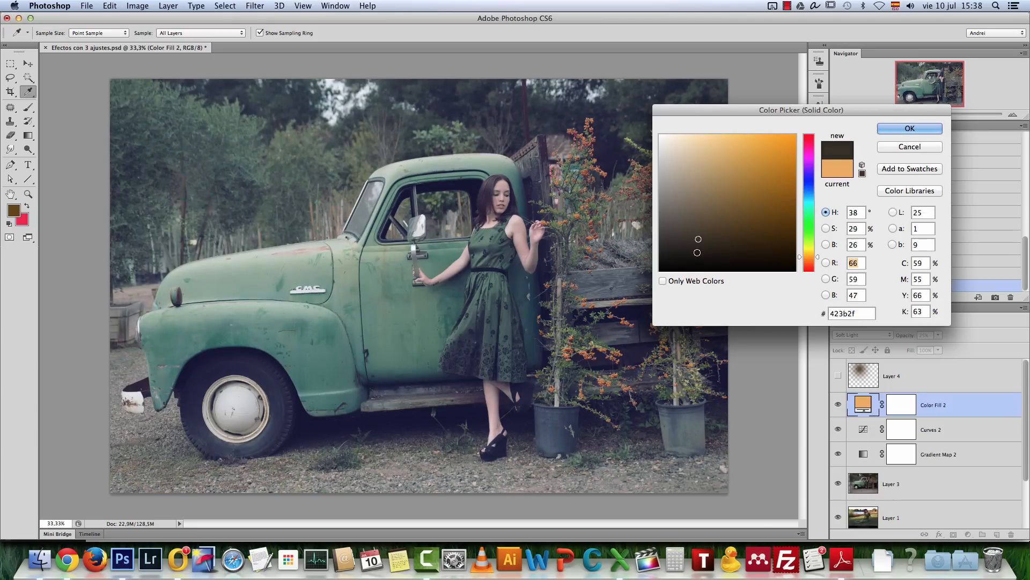
Recolour the Color Fill layer to a pale mint green and compare the tinted truck with the original.
left_click(698, 270)
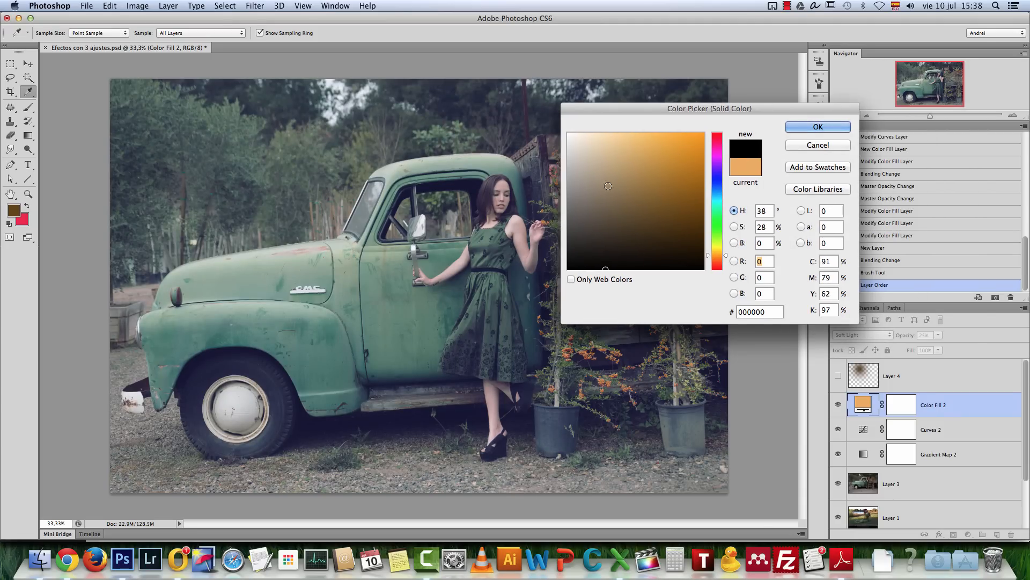
left_click(619, 130)
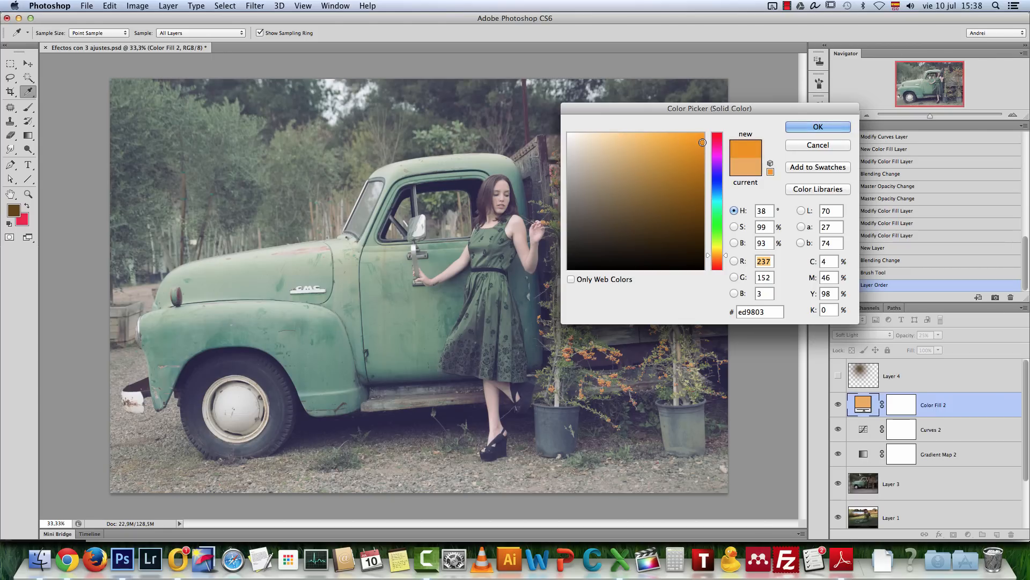
left_click(622, 181)
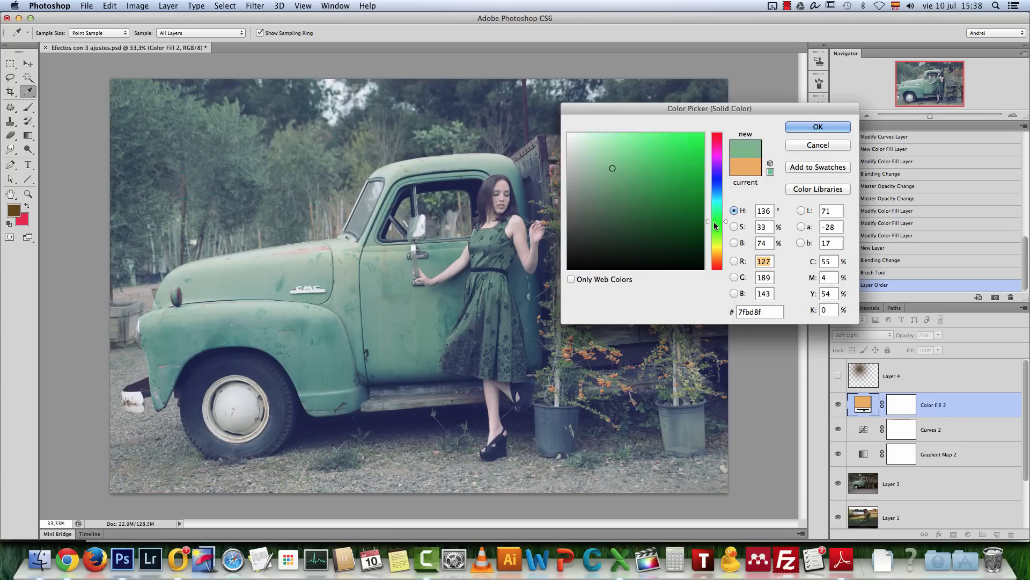
left_click(587, 153)
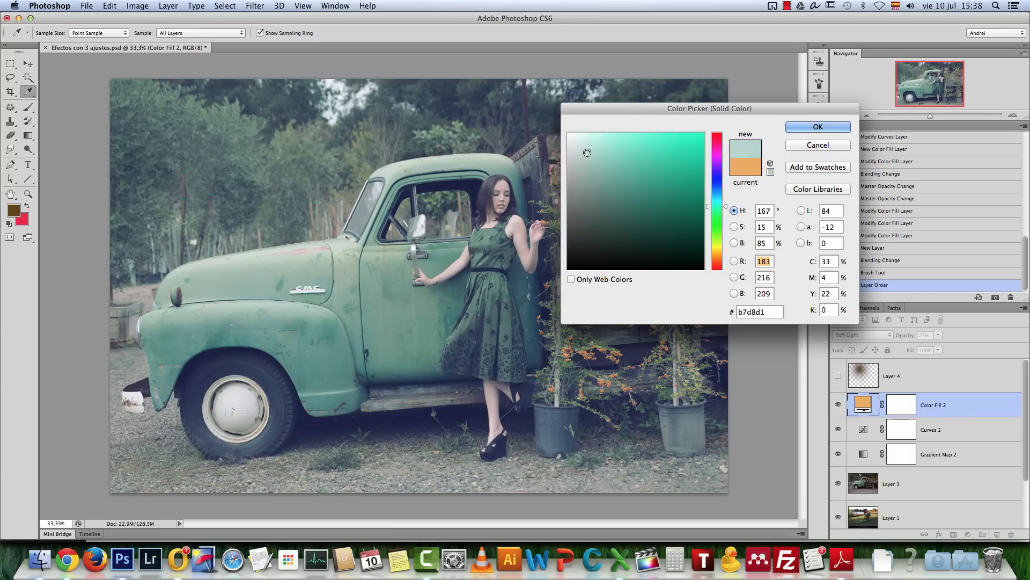
left_click(818, 127)
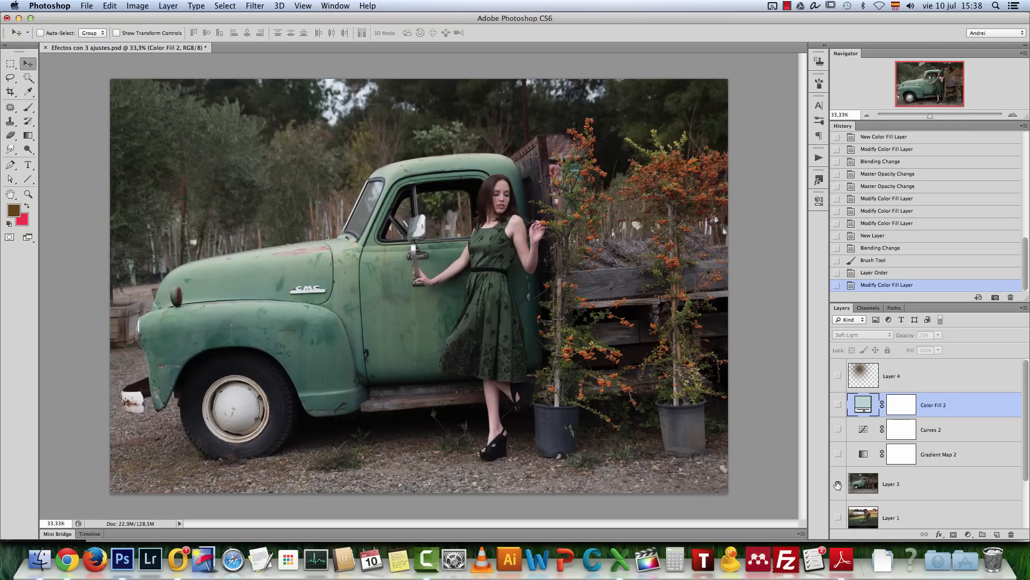
left_click(838, 481)
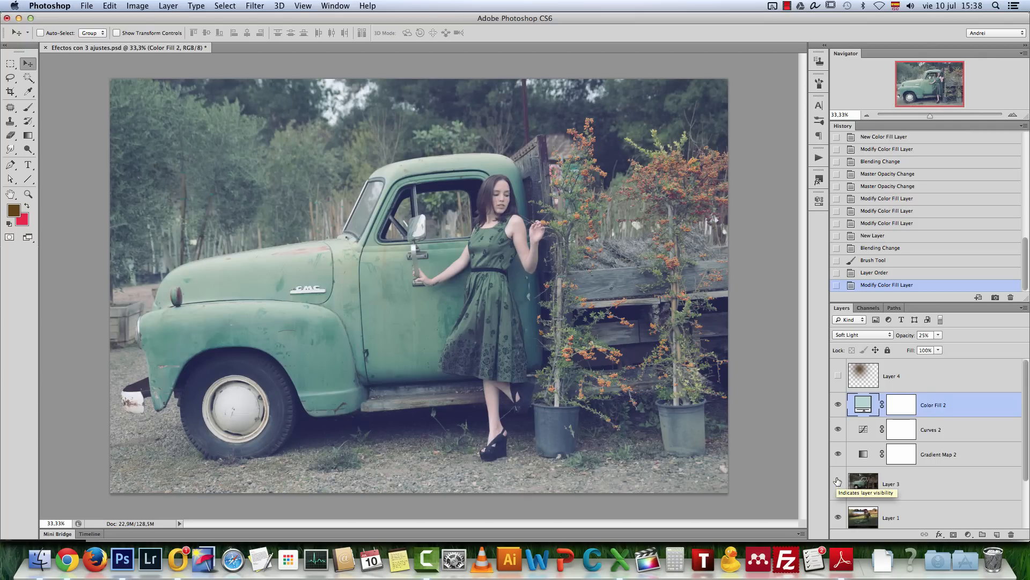